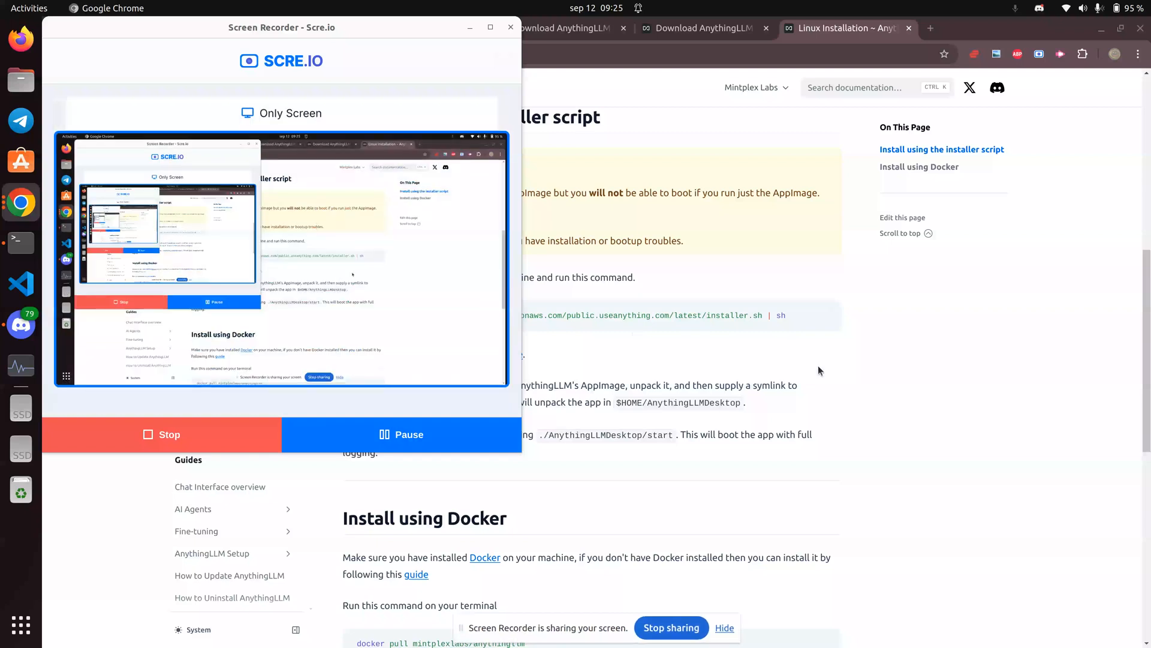
mouse_move(828, 331)
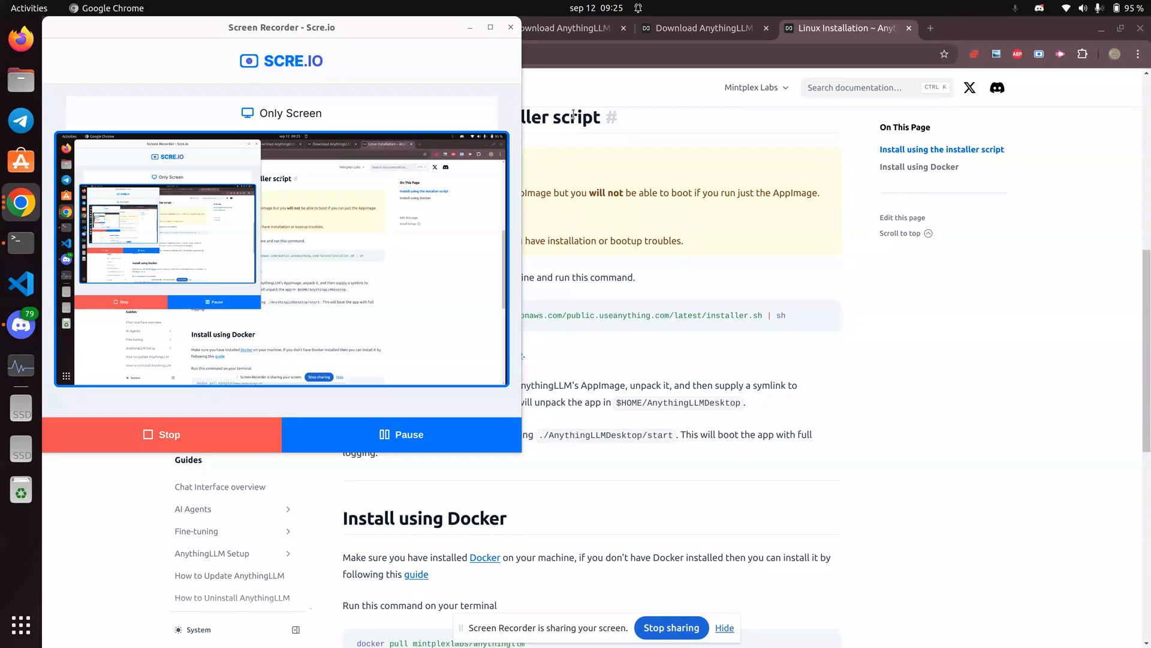
mouse_move(20, 325)
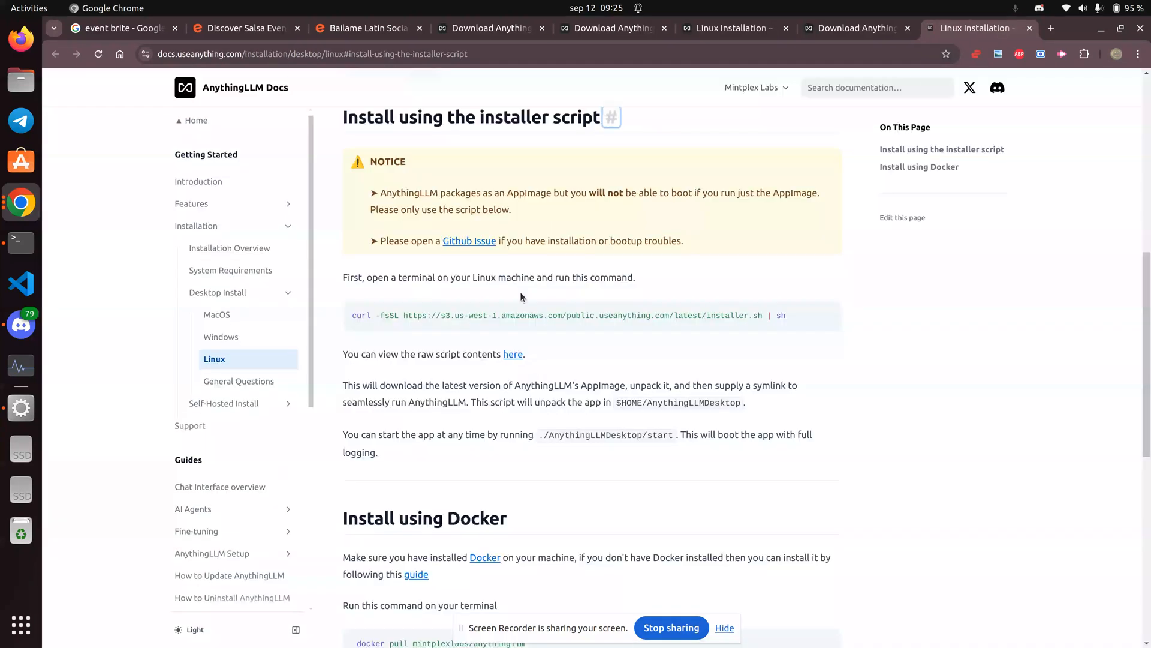
- Run the AnythingLLM installer curl command piped to sh in Terminal
left_click(825, 315)
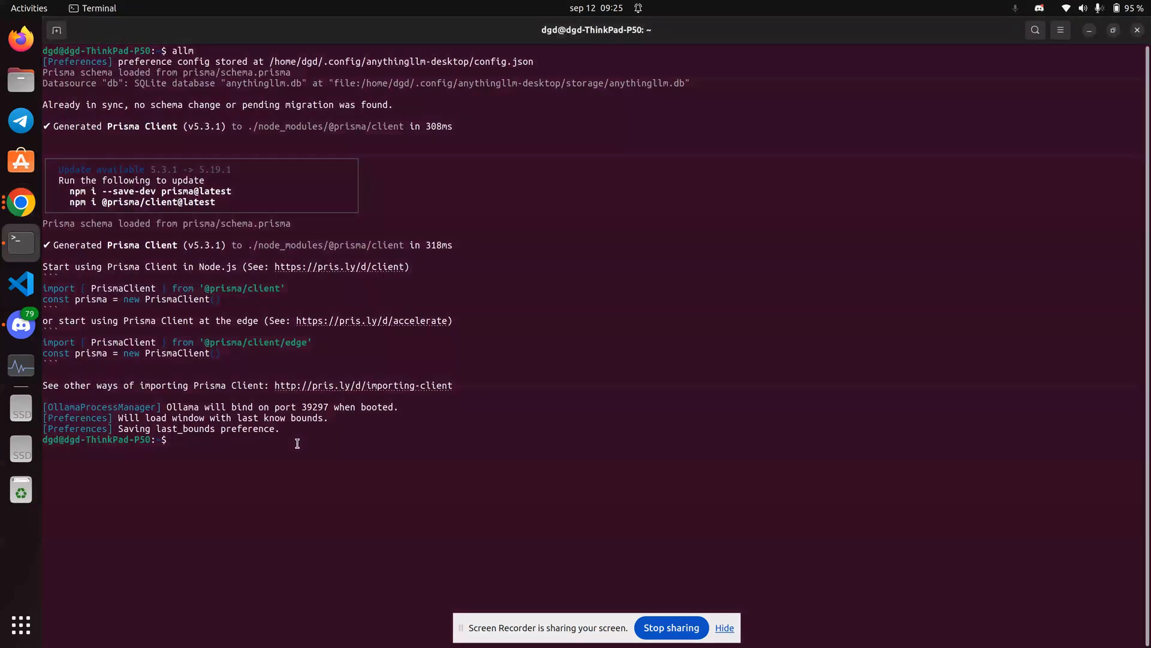
type("curl -fsSL https://s3.us-west-1.amazonaws.com/public.useanything.com/latest/installer.sh | sh")
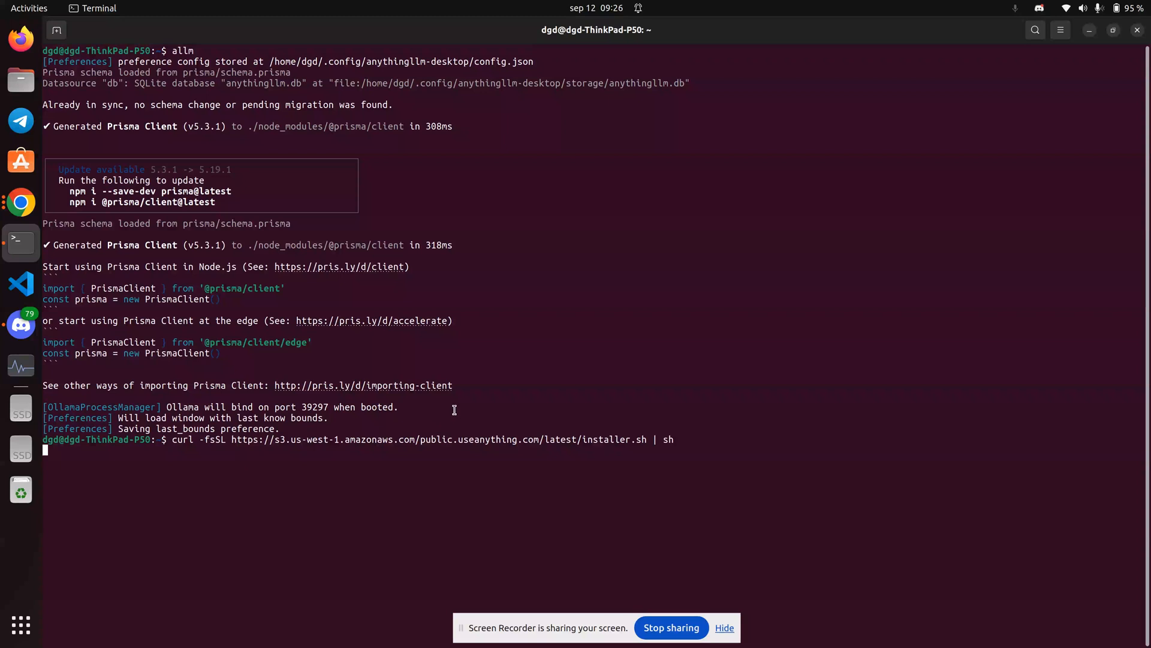
mouse_move(434, 350)
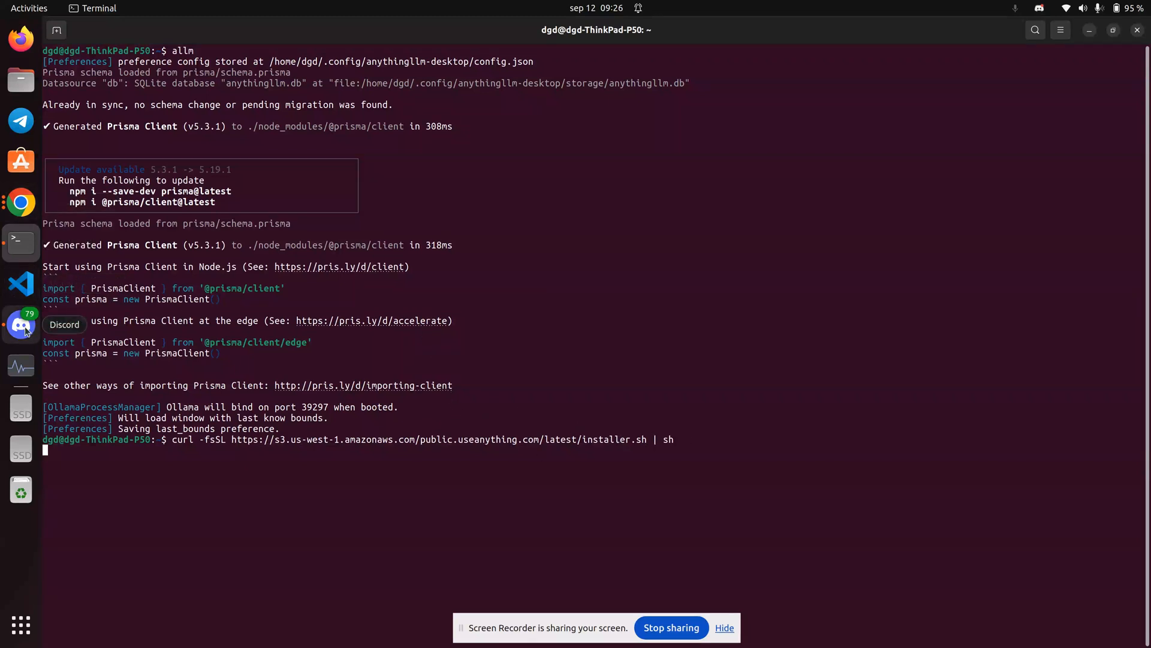
- Show System Monitor's Resources graphs for CPU, memory and network during the install
left_click(20, 365)
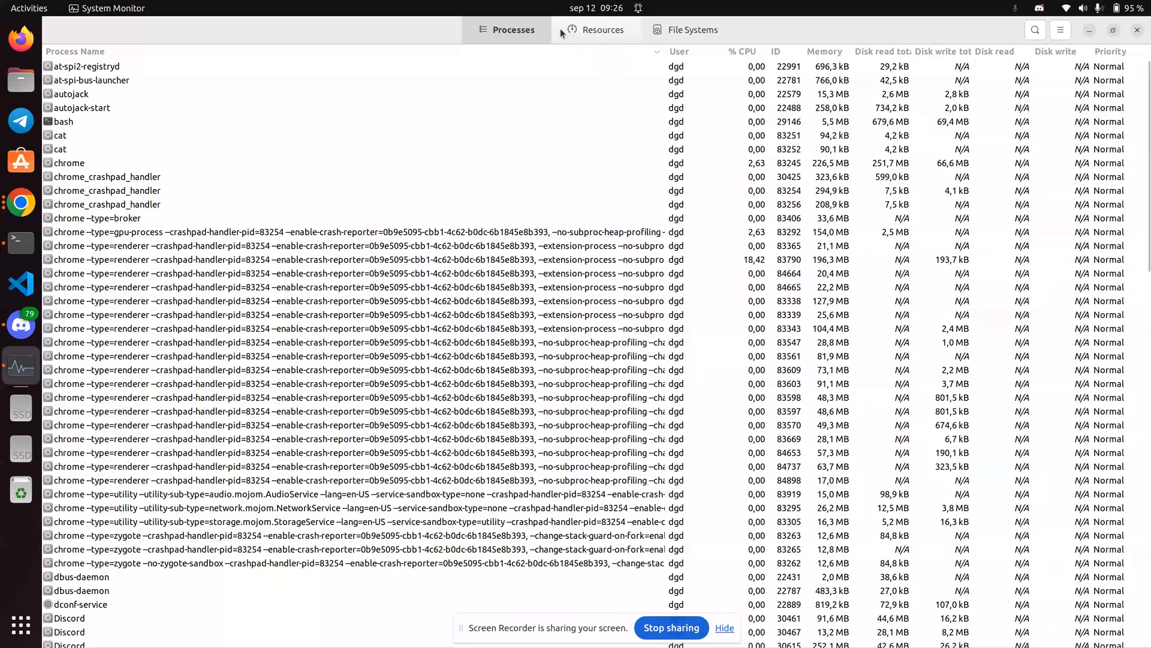
left_click(596, 29)
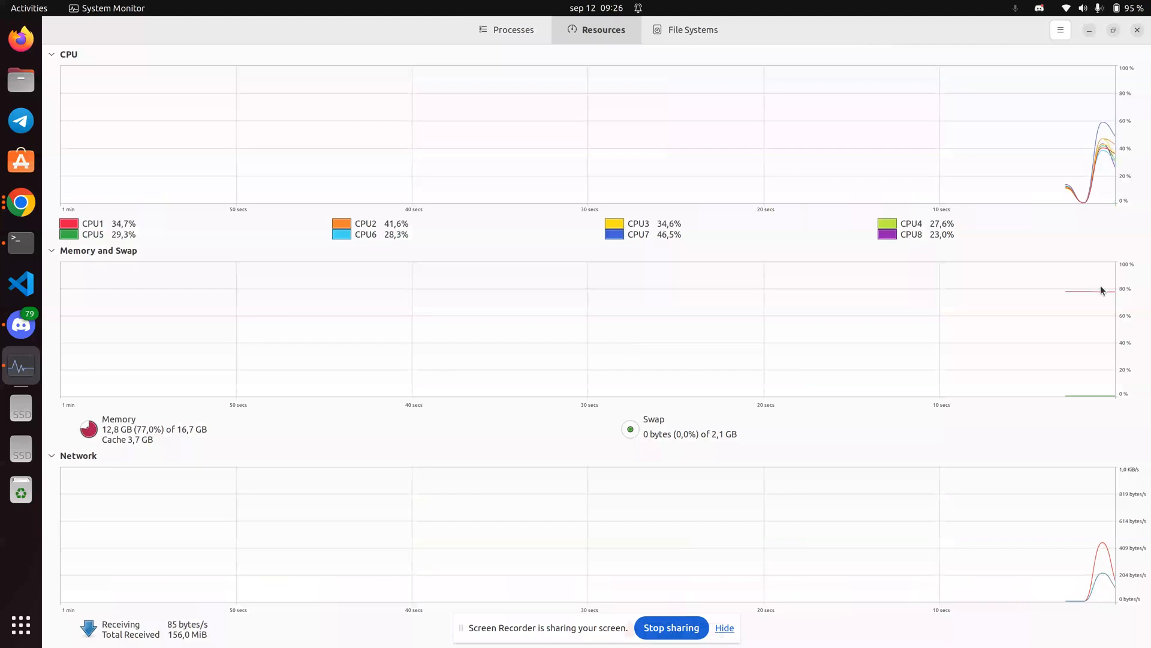
mouse_move(645, 603)
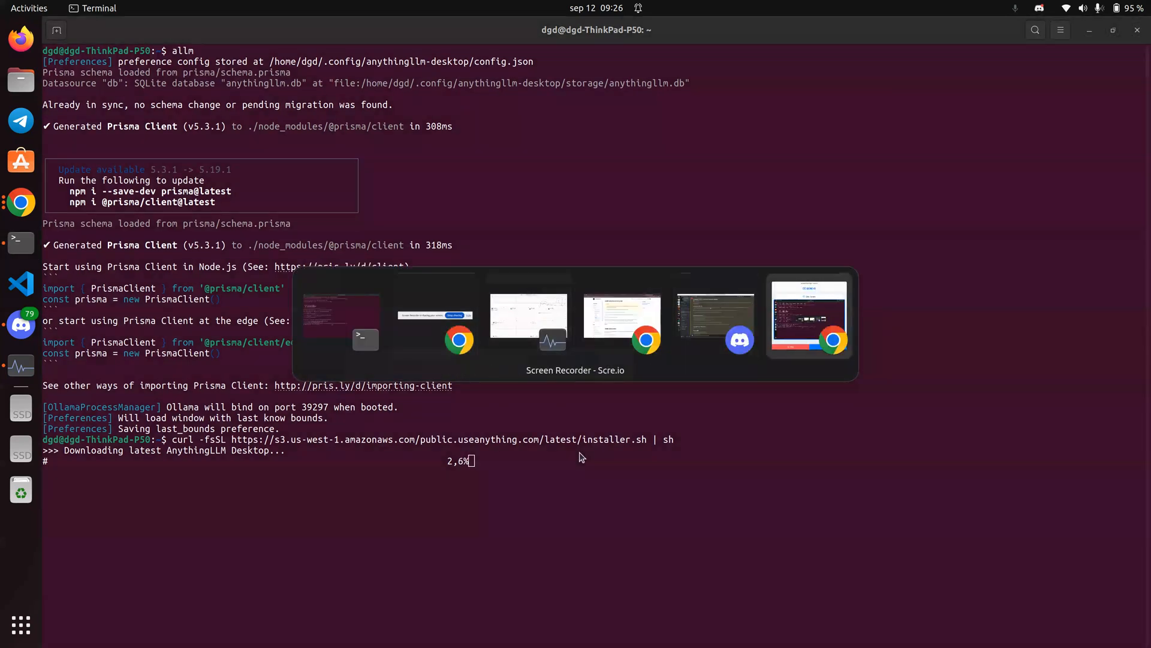
- After extraction finishes, attempt the start script twice, getting 'No such file or directory'
left_click(807, 316)
type("./home/dgd/AnythingLLMDesktop/start")
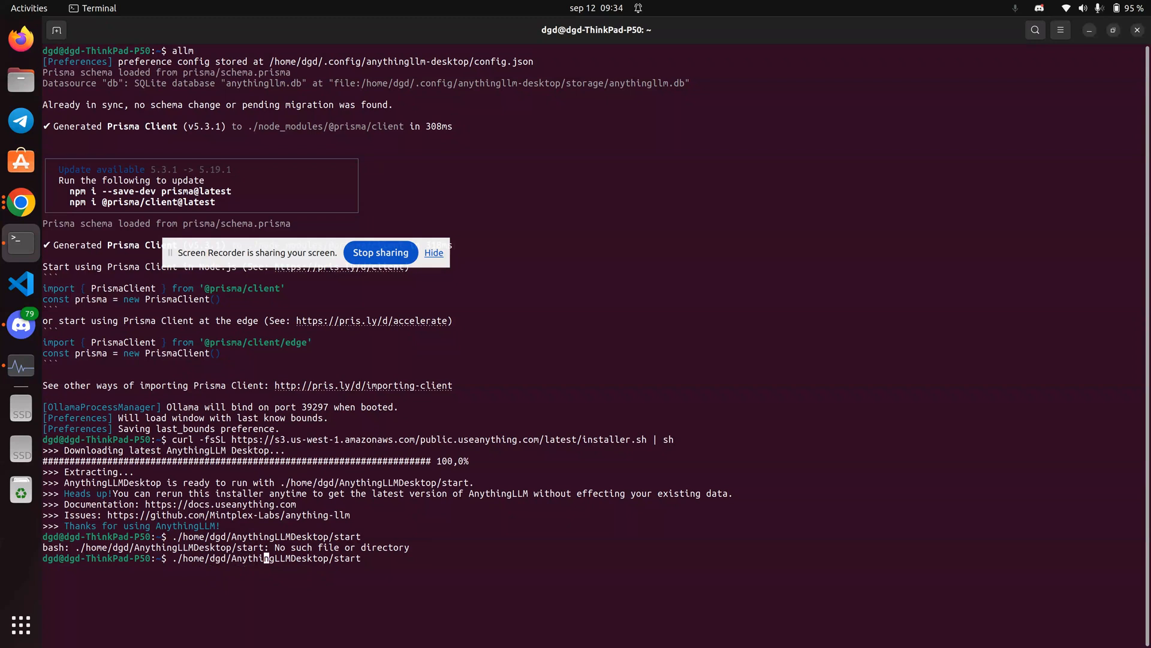
type(".")
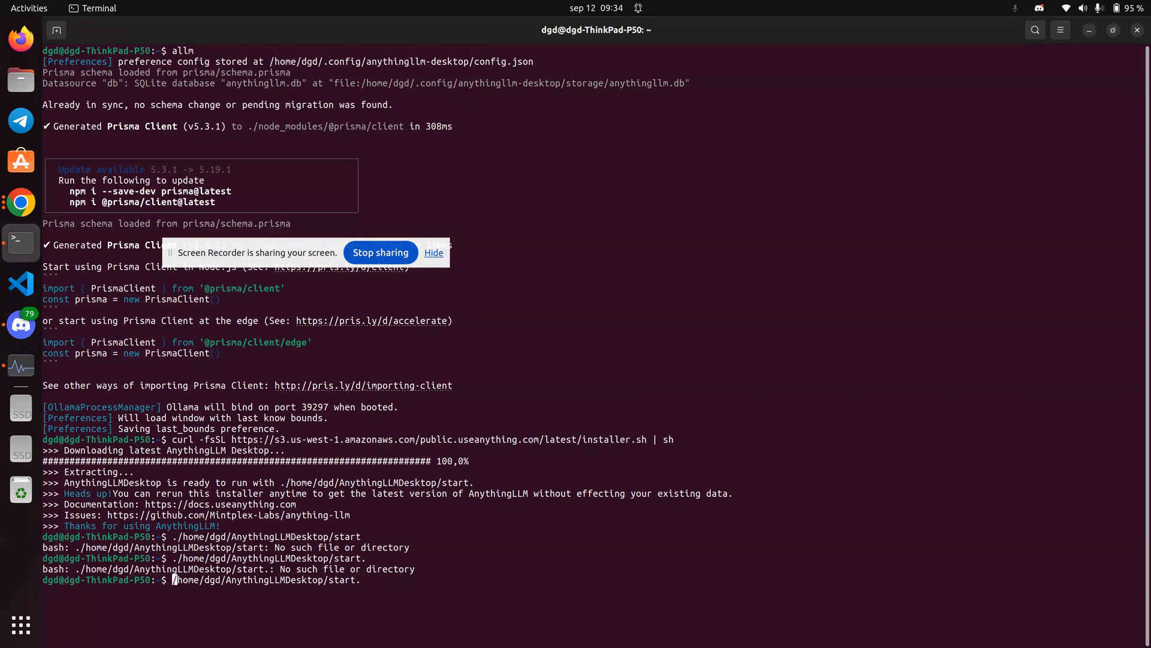
key("Return")
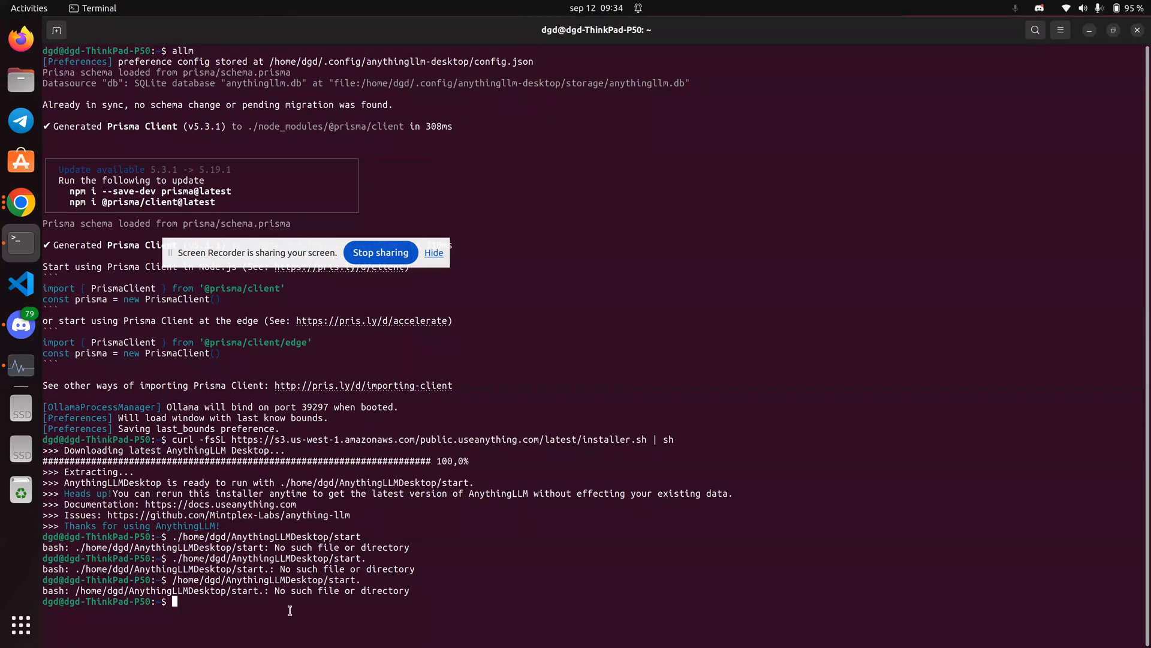
key("Return")
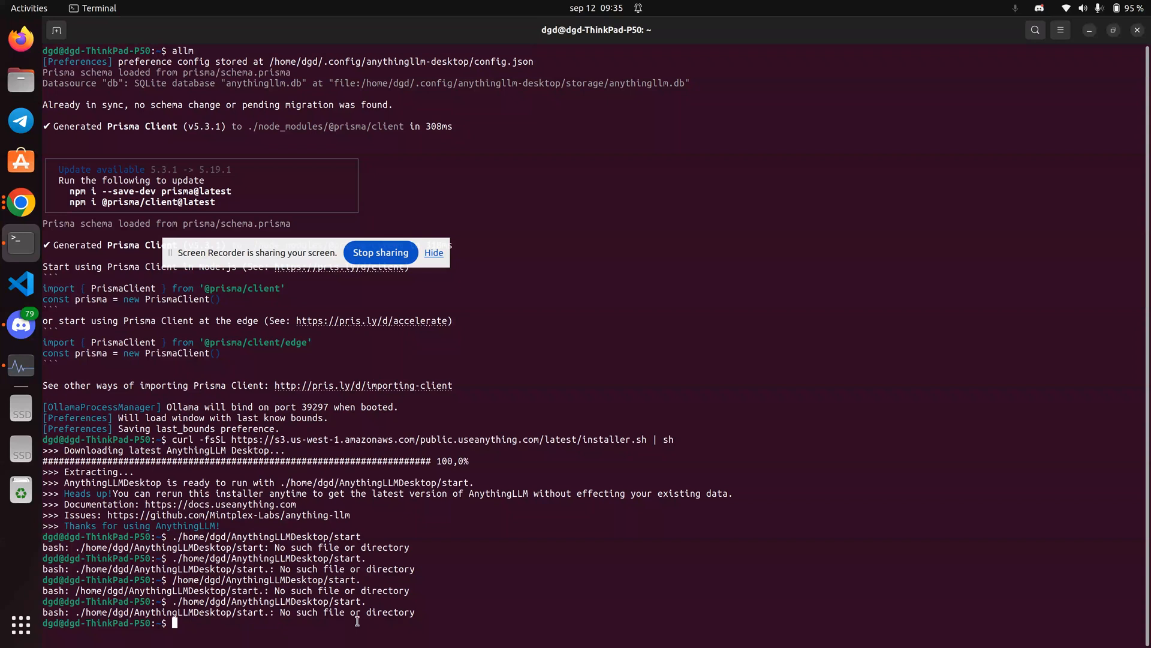
- From the AnythingLLMDesktop folder run ./start to launch the desktop app
type("ls")
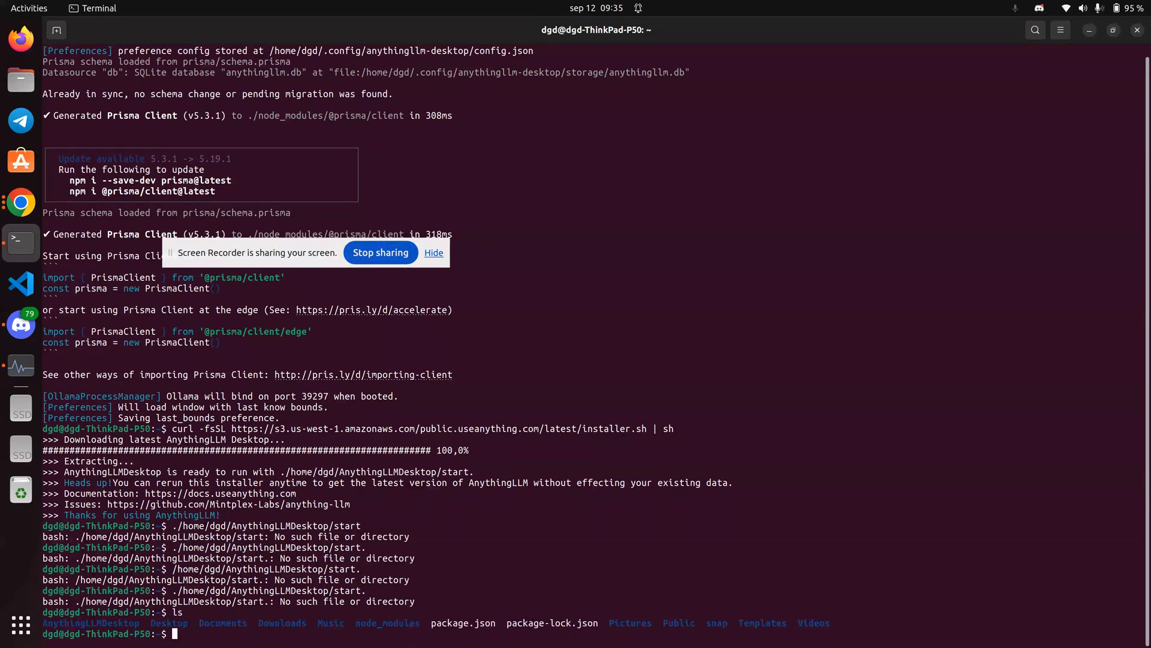
type("cd")
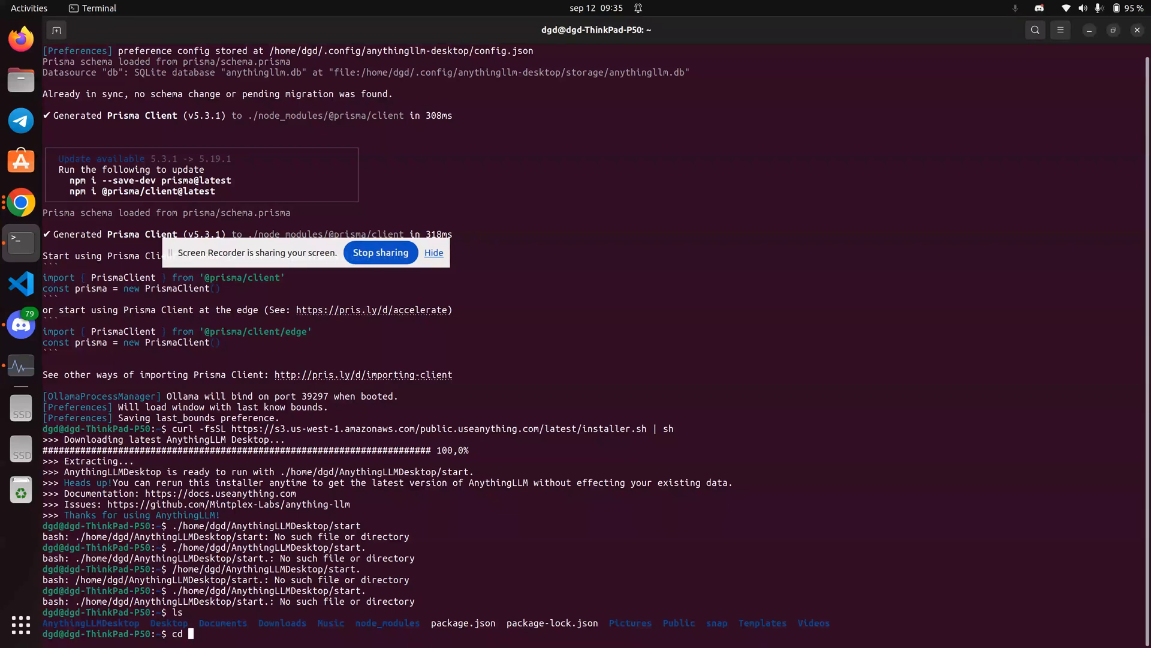
type("AnythingLLMDesktop/")
type("ls")
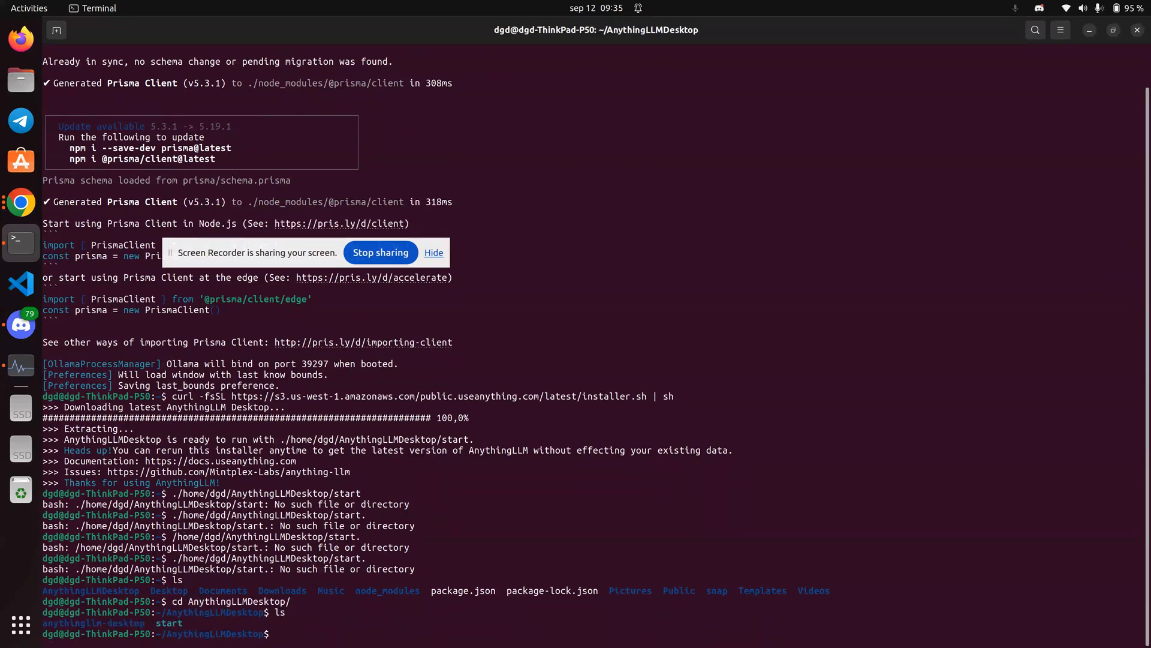
type("./s")
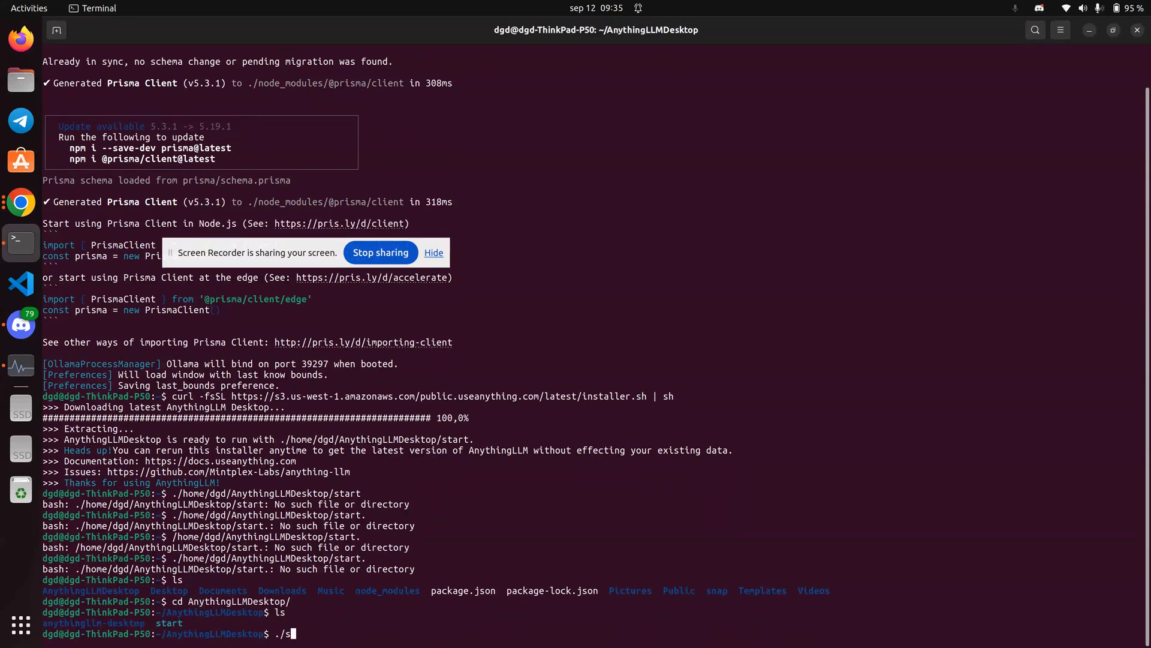
key("Return")
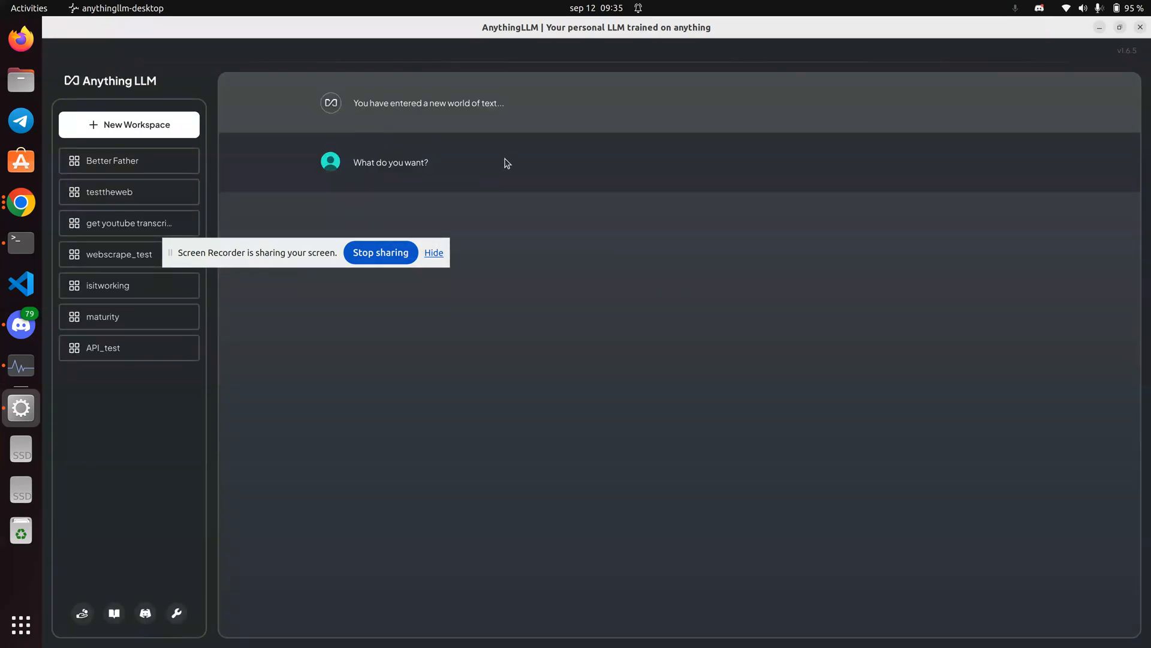
mouse_move(313, 173)
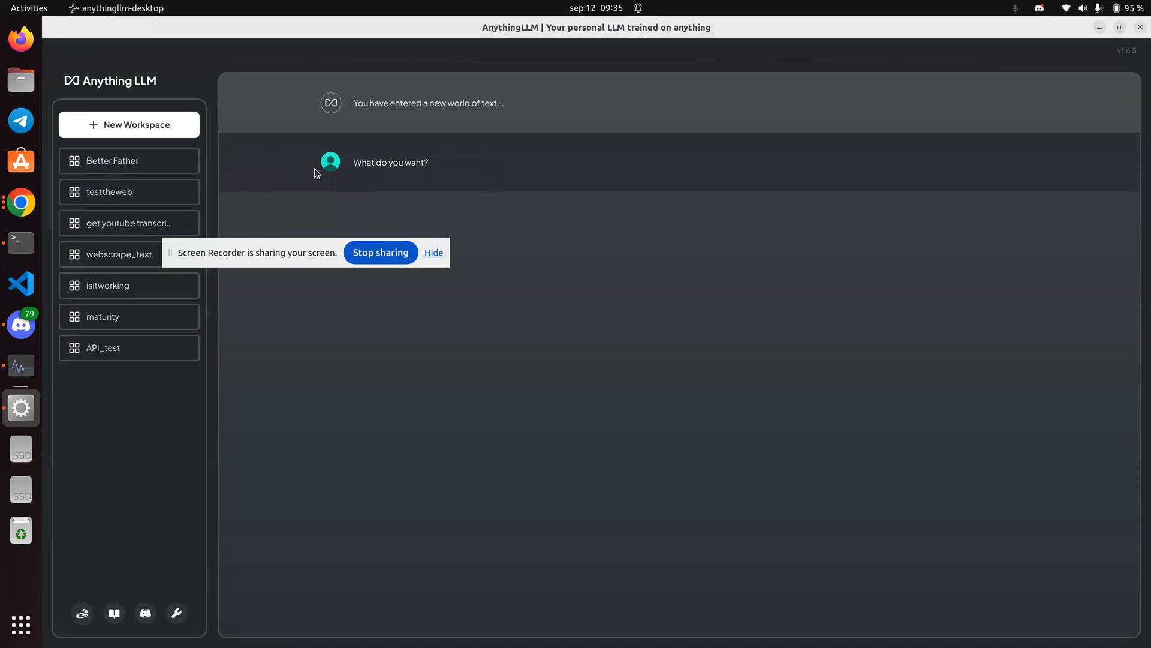
mouse_move(183, 221)
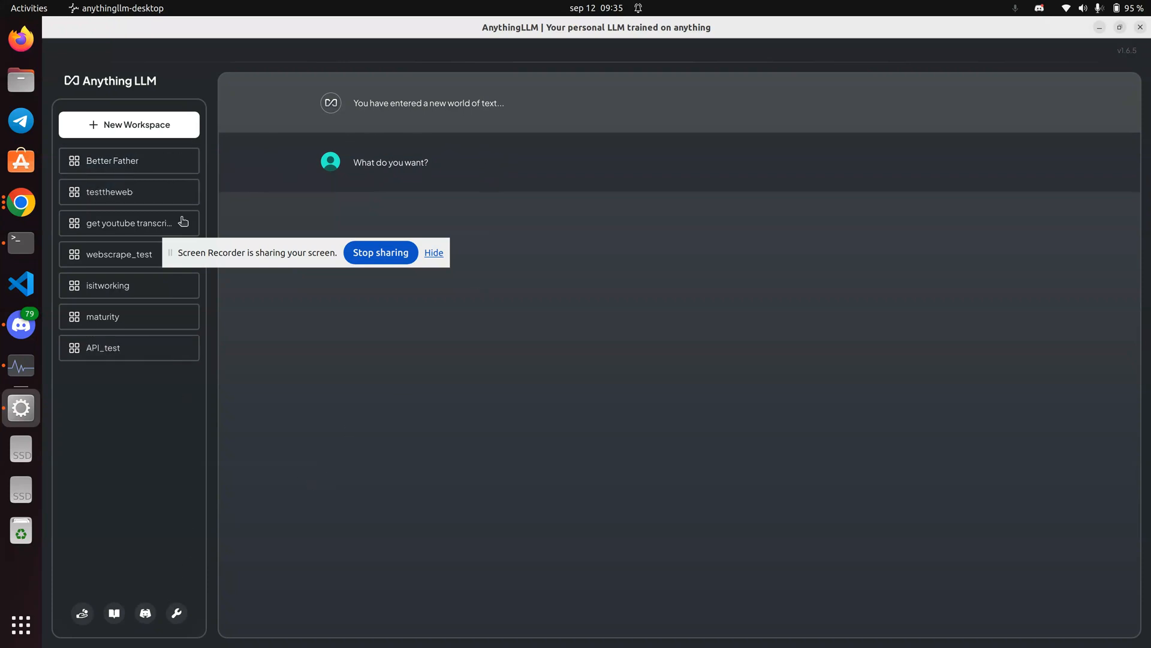
mouse_move(114, 160)
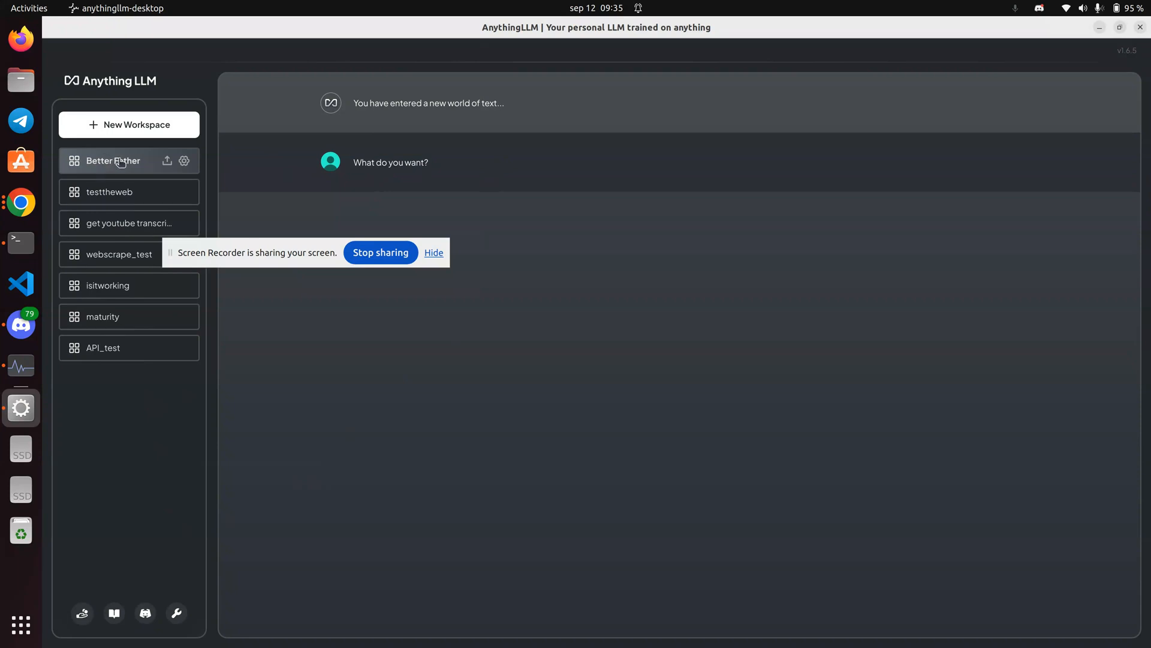
- In Customization, replace the user message with 'How do you want to help to make the world a better place?'
left_click(111, 191)
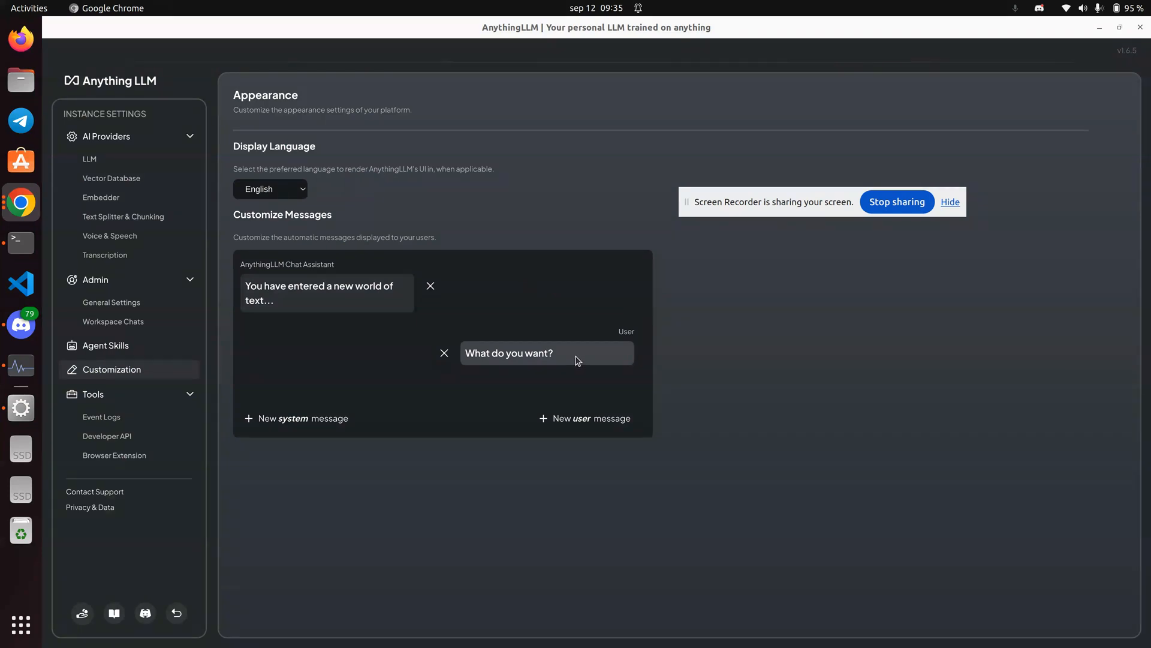
mouse_move(560, 348)
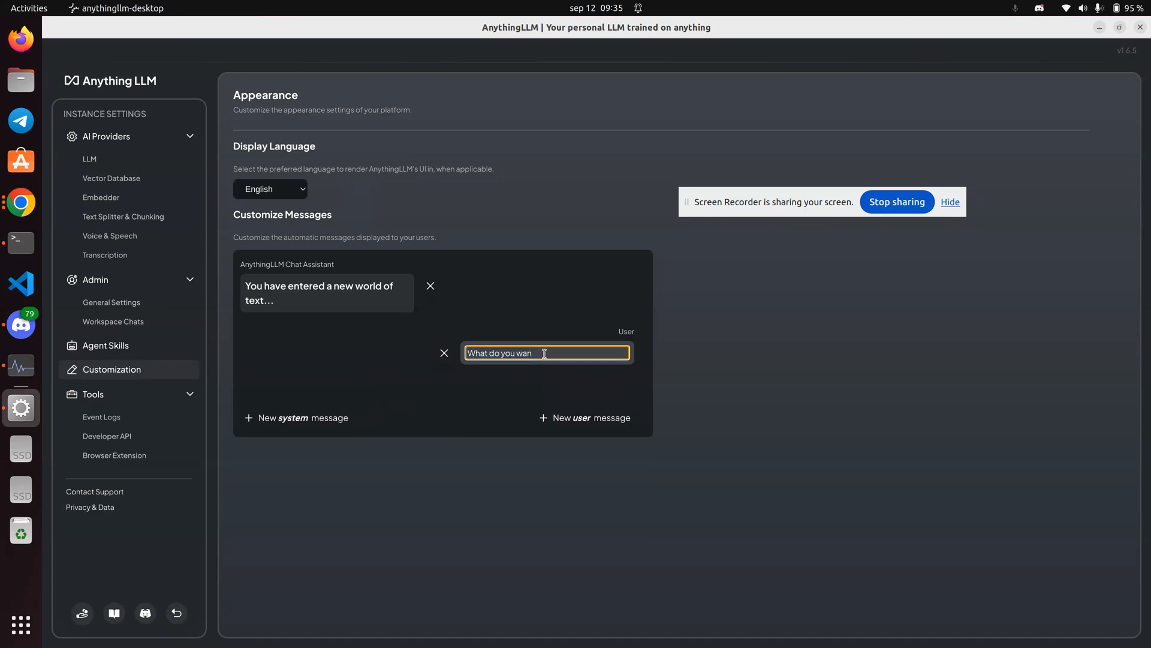
key("BackSpace")
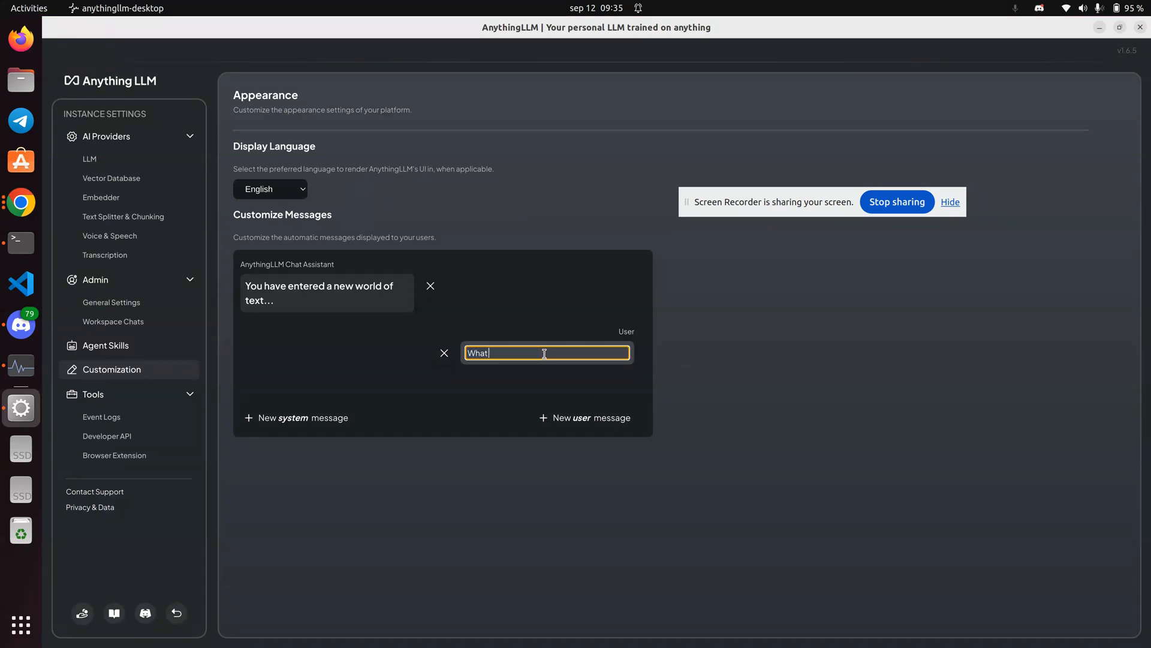
type("How do you")
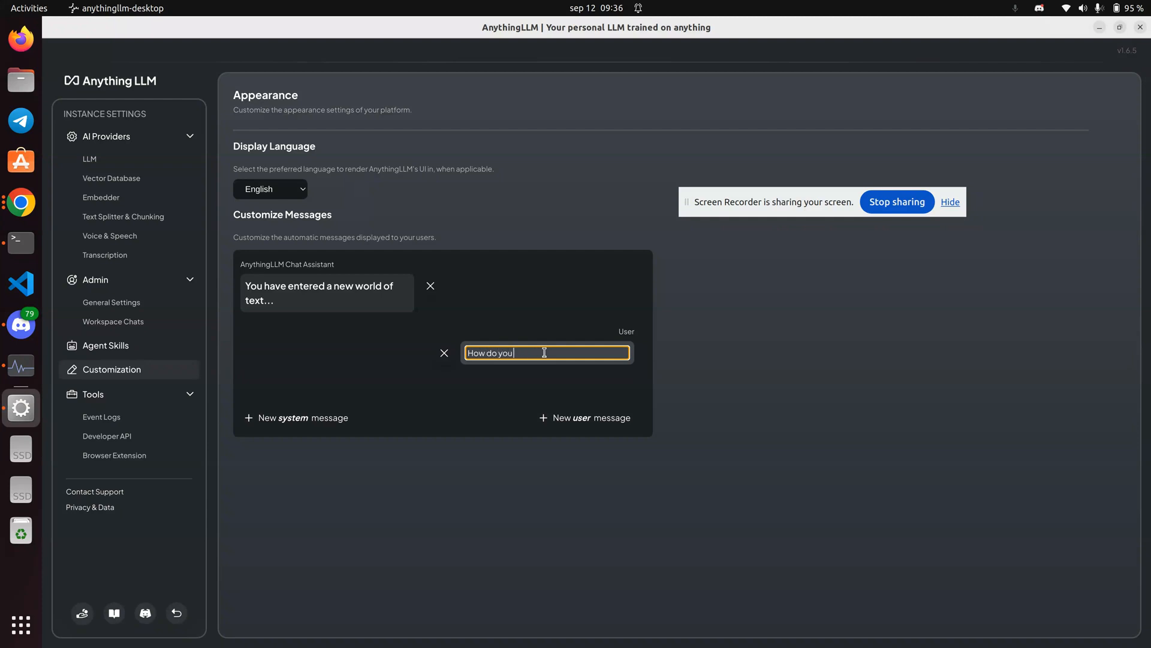
type("want to")
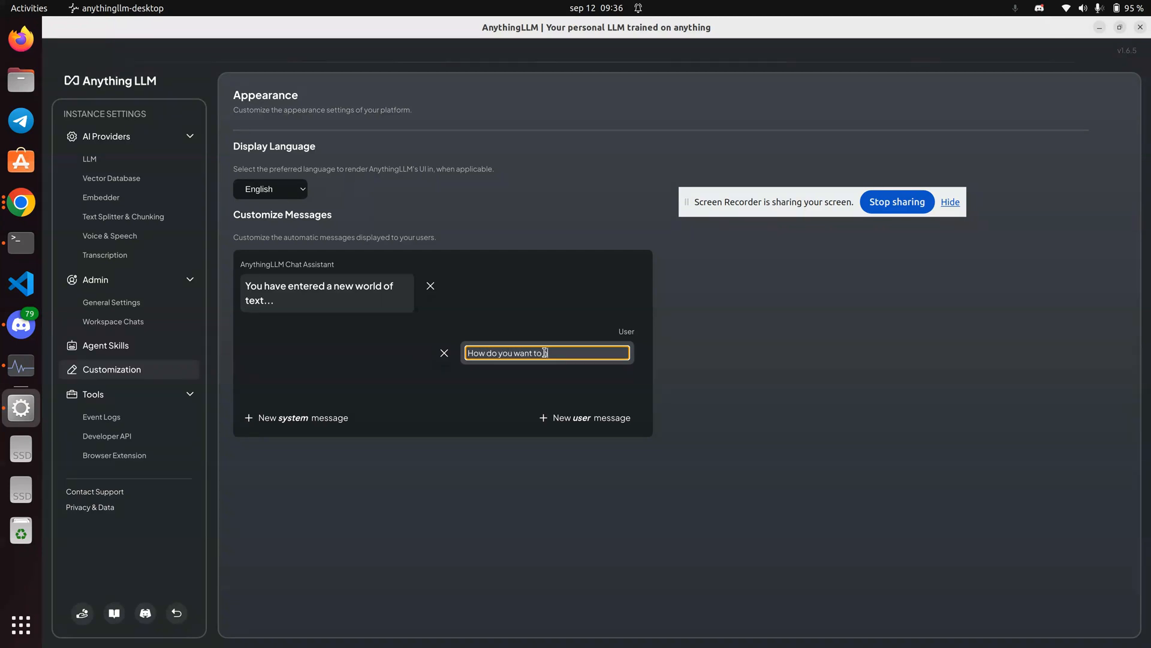
type("help to make the world a better place?")
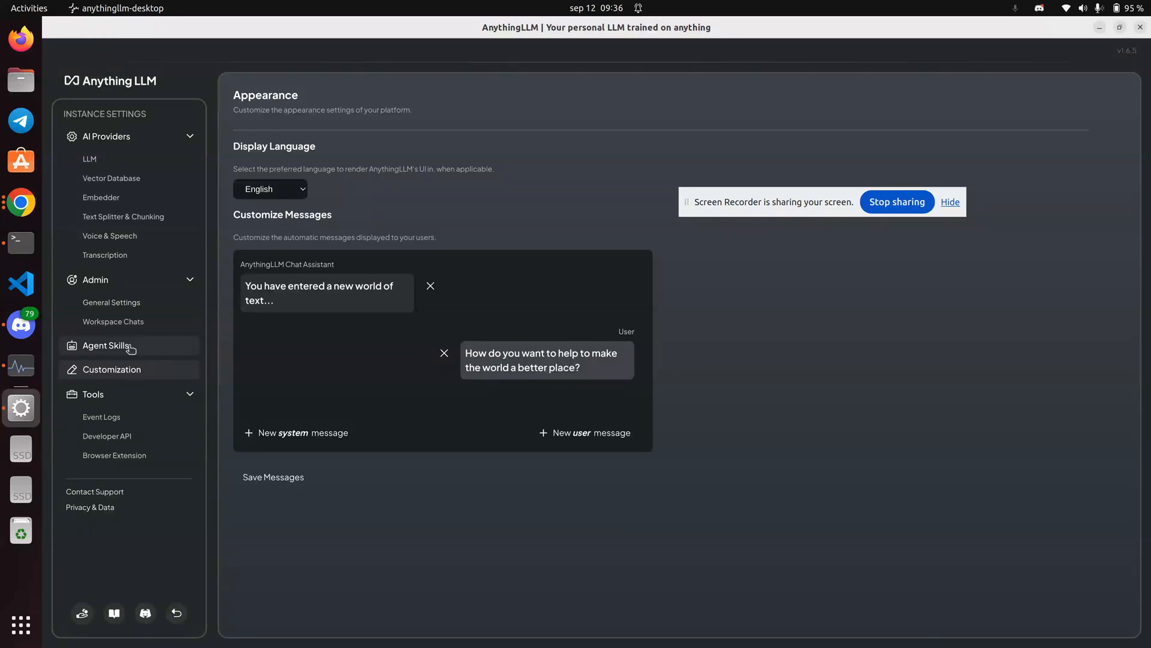
left_click(105, 345)
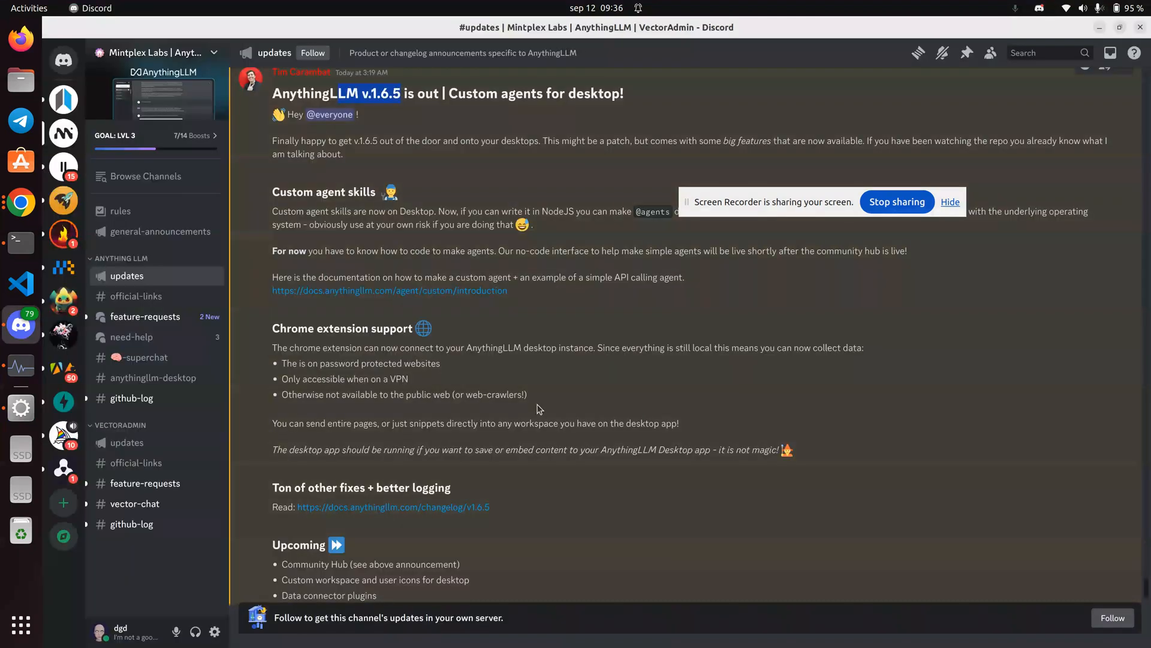
mouse_move(470, 291)
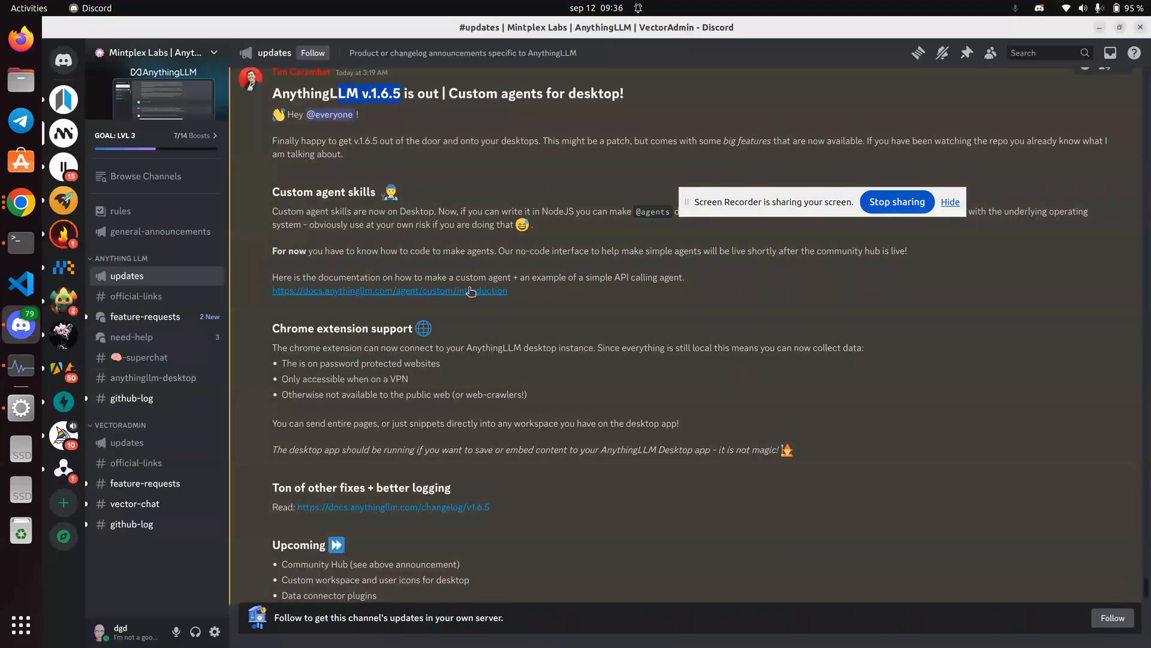
mouse_move(370, 264)
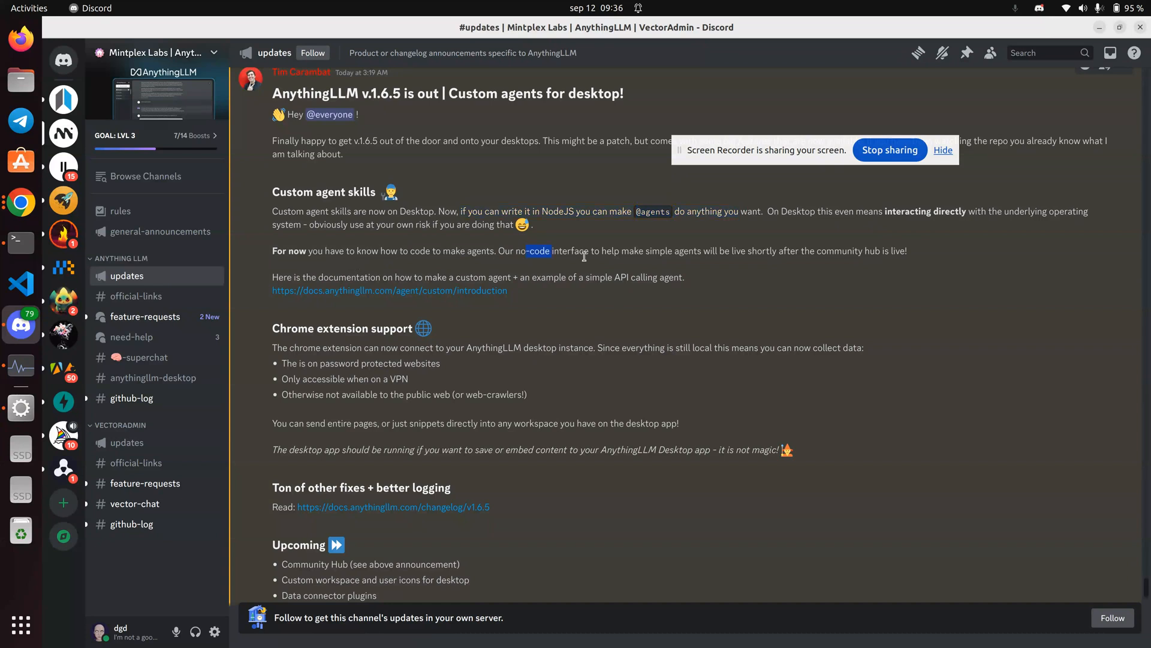
left_click_drag(528, 251, 907, 250)
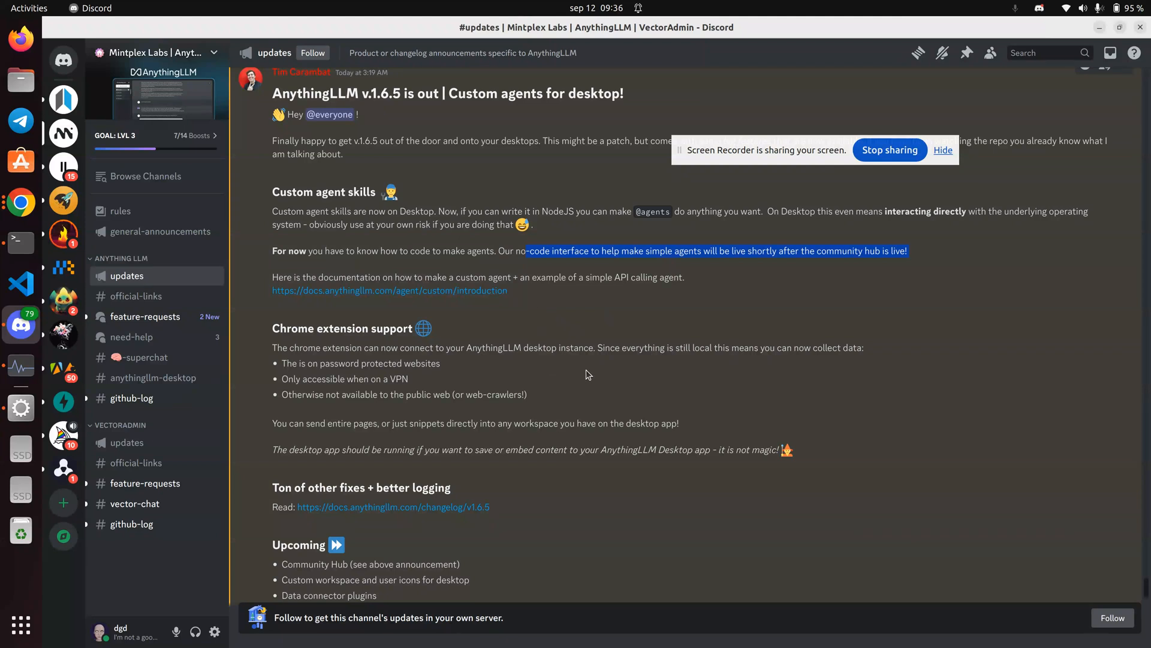
mouse_move(395, 506)
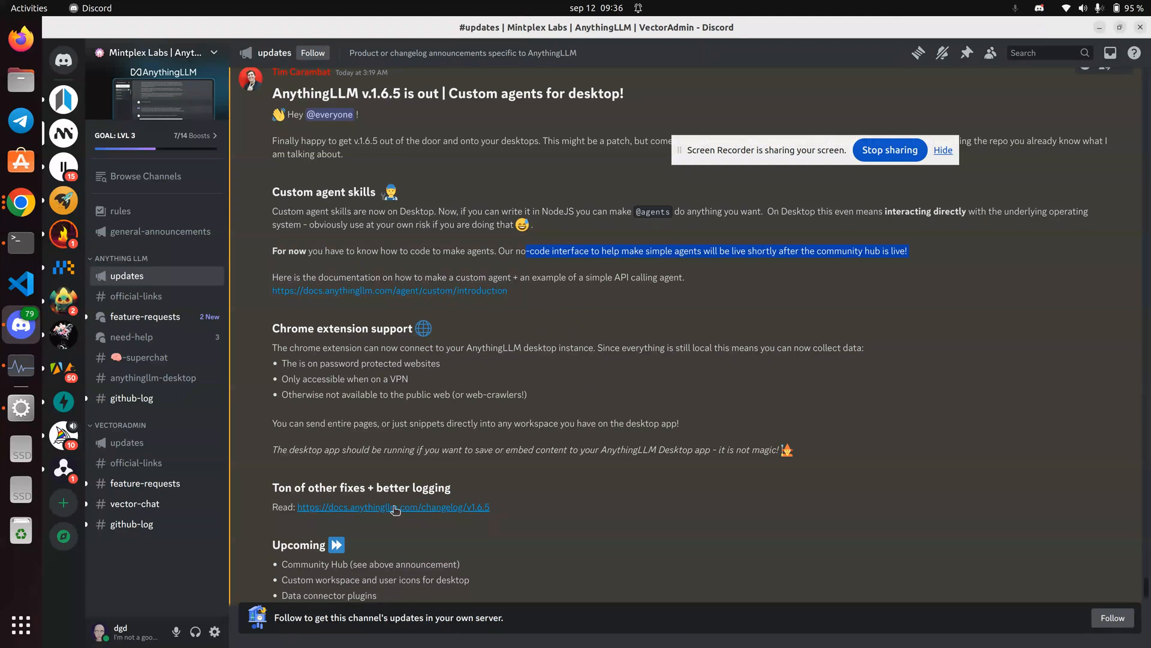
right_click(394, 506)
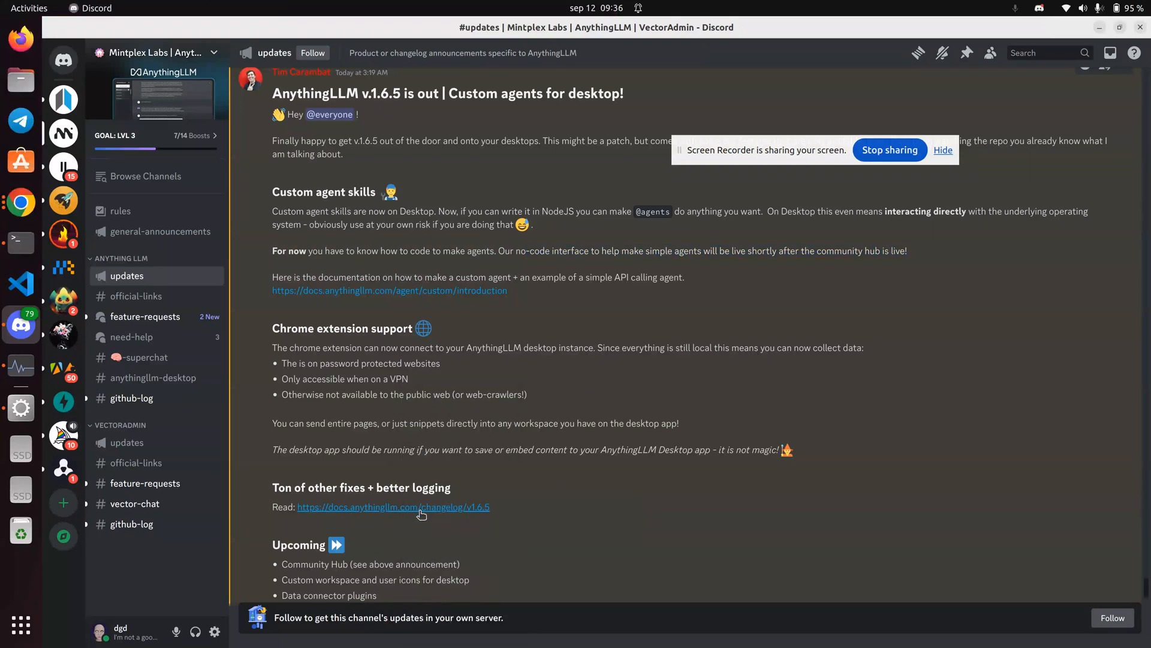
- From the v1.6.5 changelog reach the Browser Extension guide's installation section
left_click(393, 506)
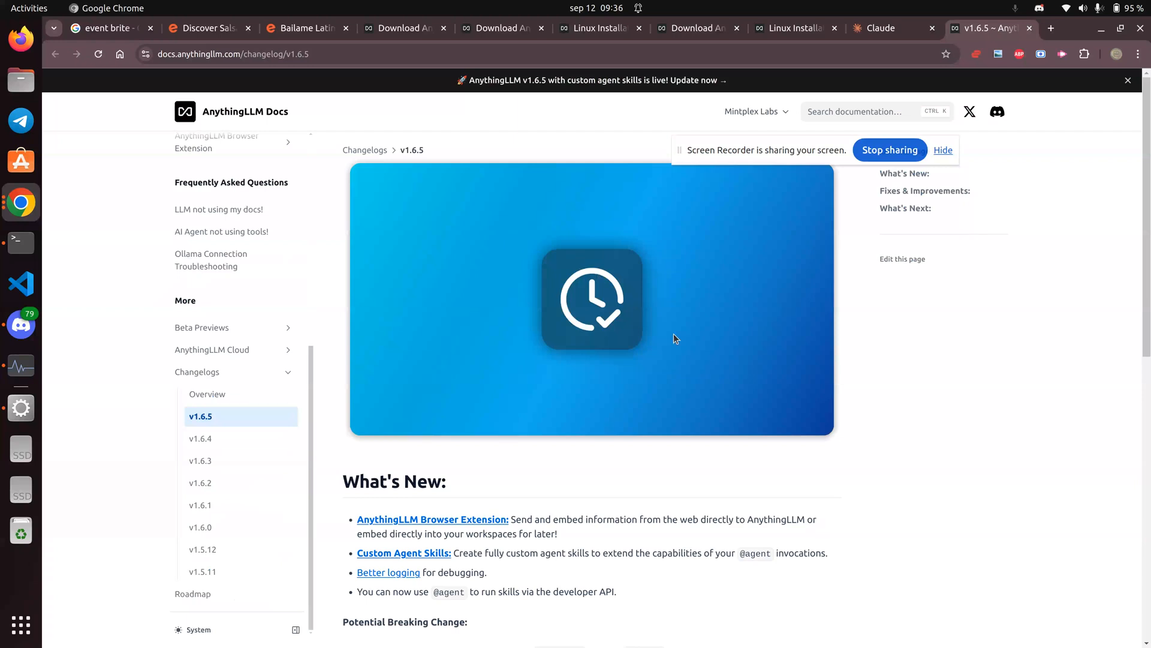
mouse_move(777, 504)
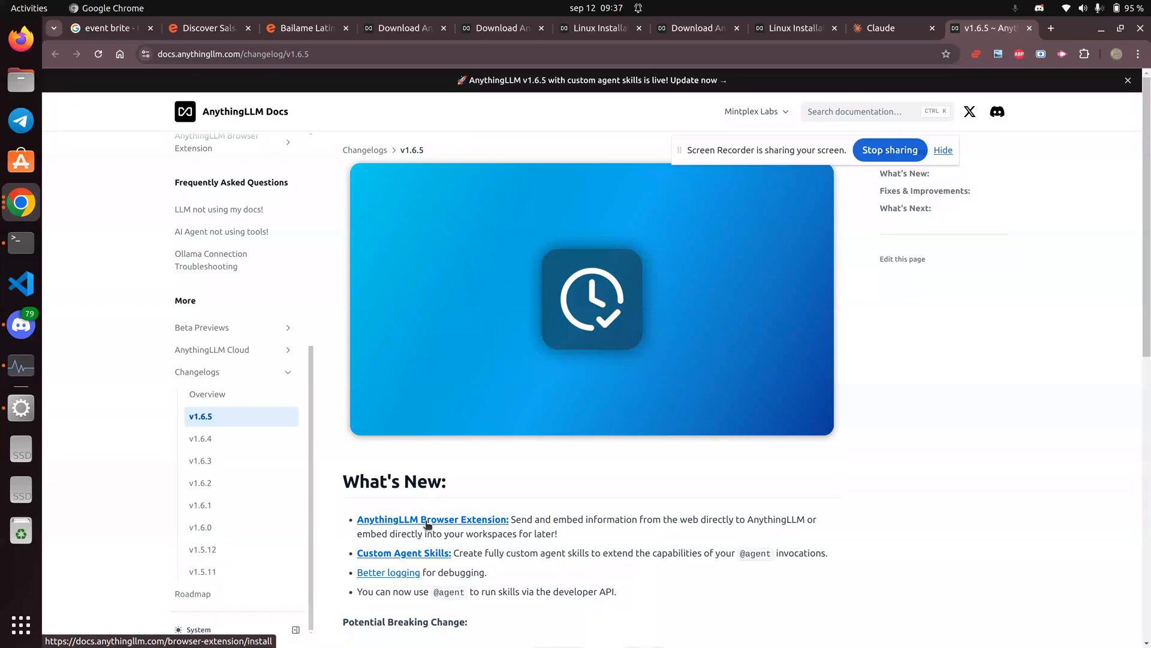
left_click(432, 519)
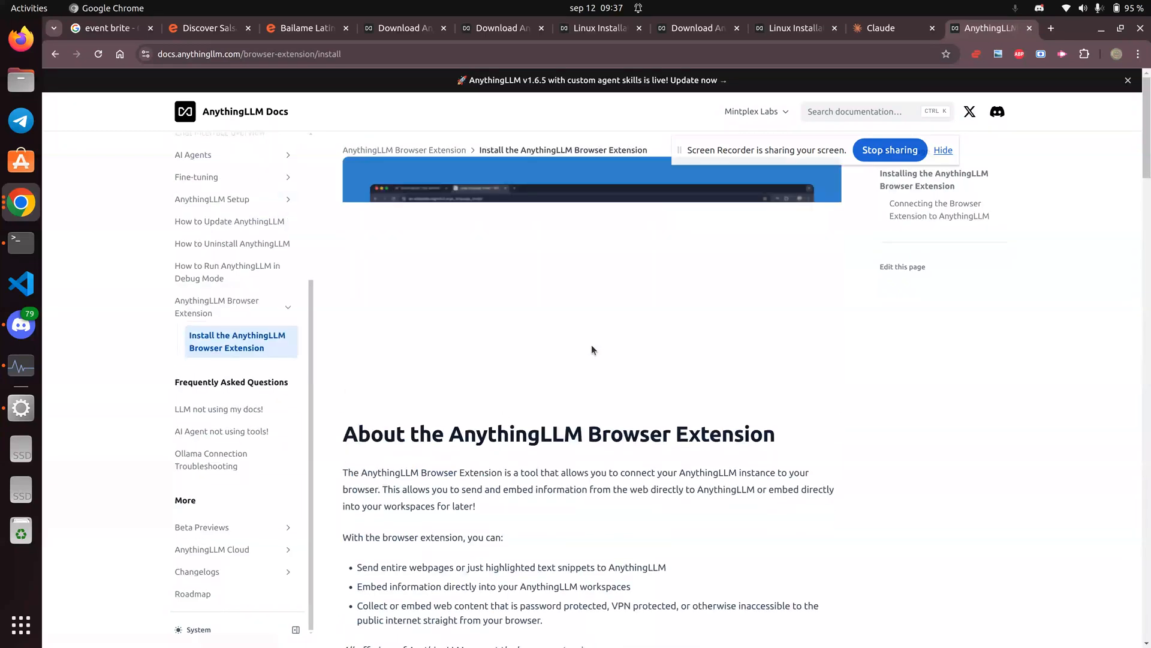
scroll("down", 3)
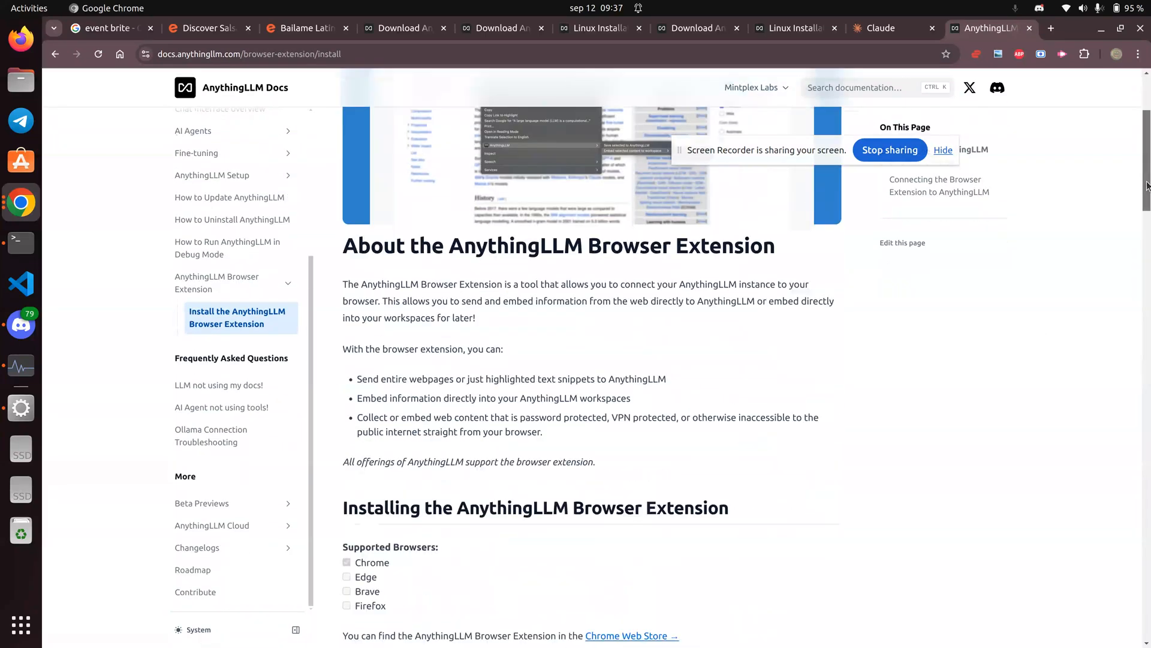
scroll("down", 3)
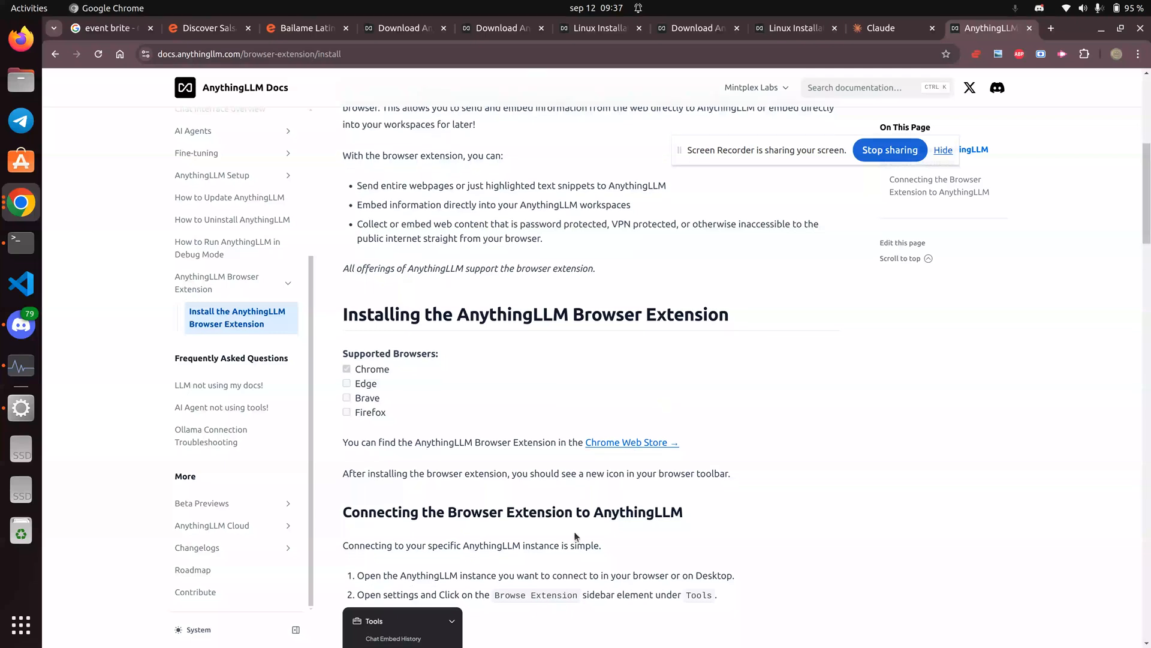
- Add the AnythingLLM Browser Companion extension to Chrome from its Web Store listing
left_click(626, 443)
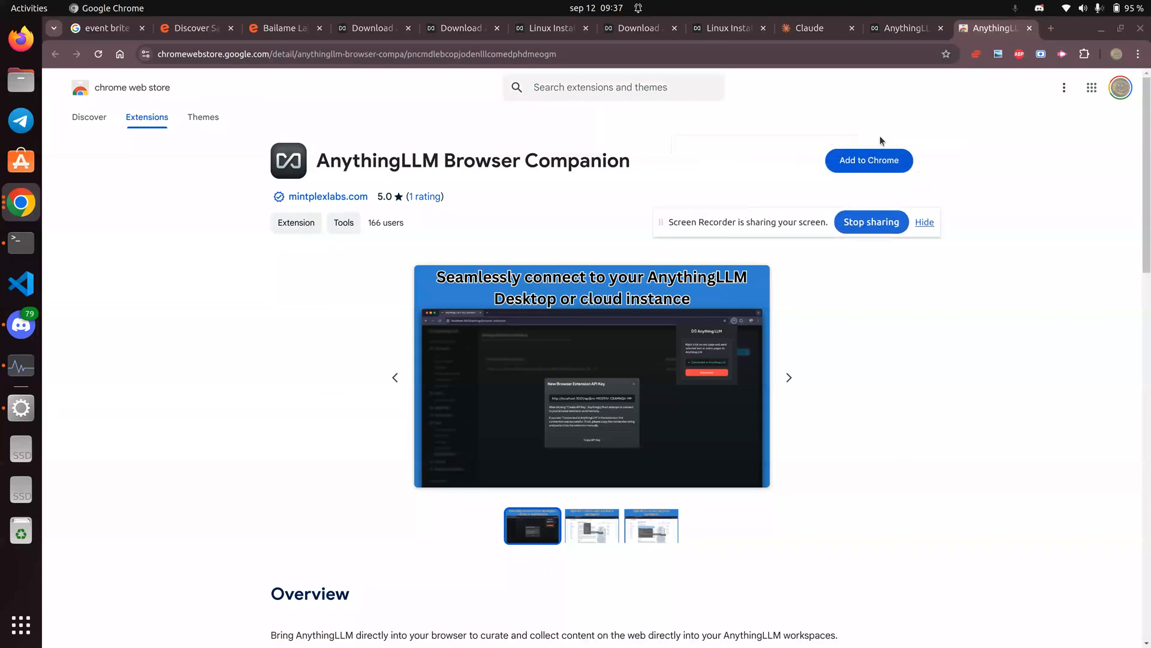
left_click(869, 160)
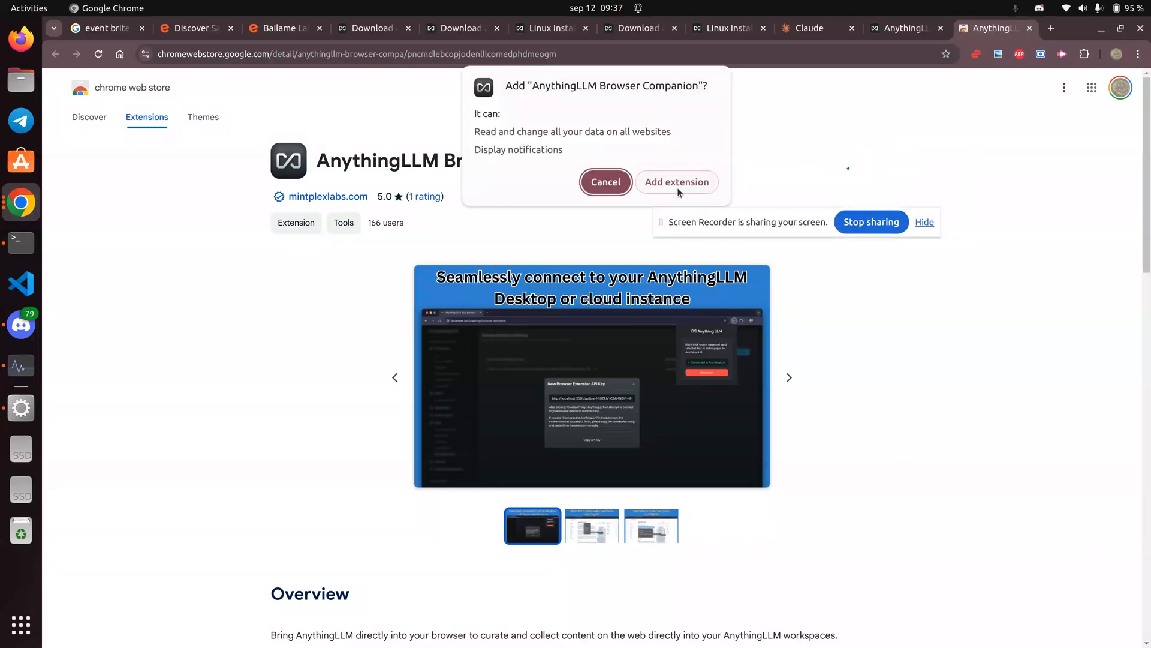
left_click(676, 181)
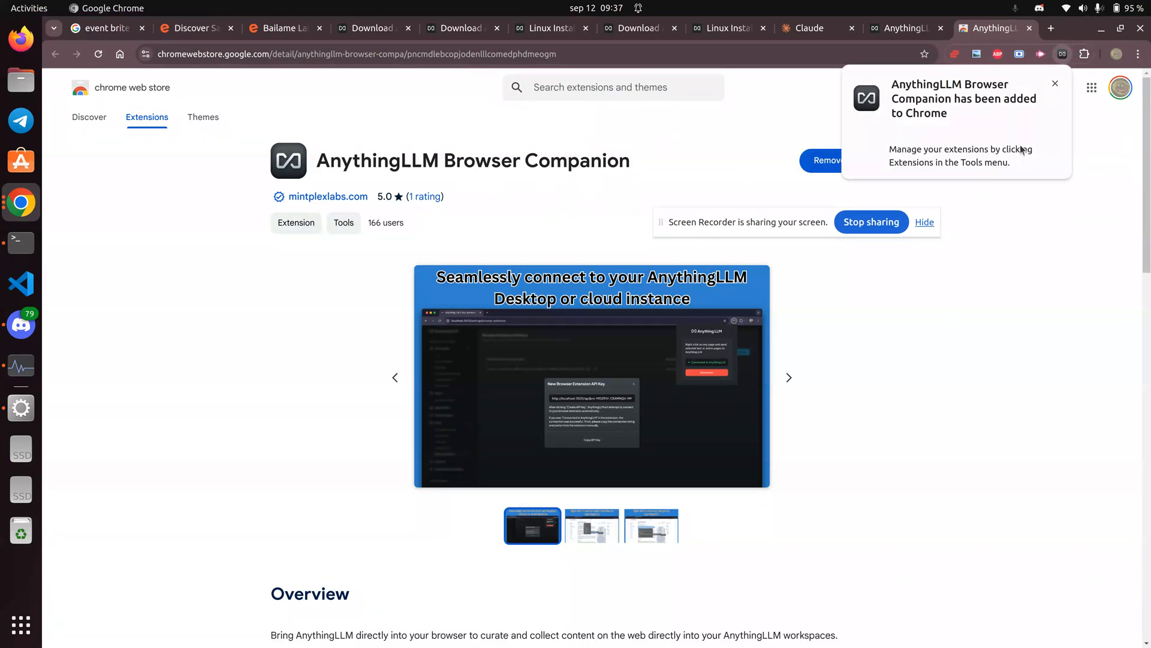
left_click(1084, 54)
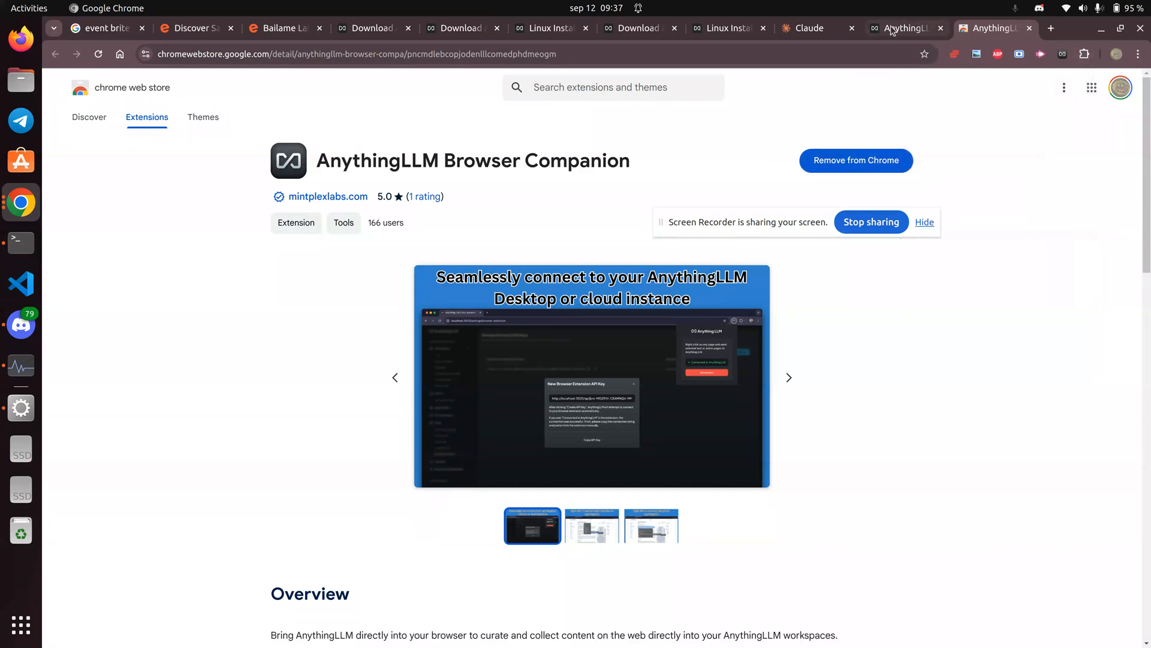
- Return to the docs tab and reach 'Connecting the Browser Extension to AnythingLLM'
left_click(906, 27)
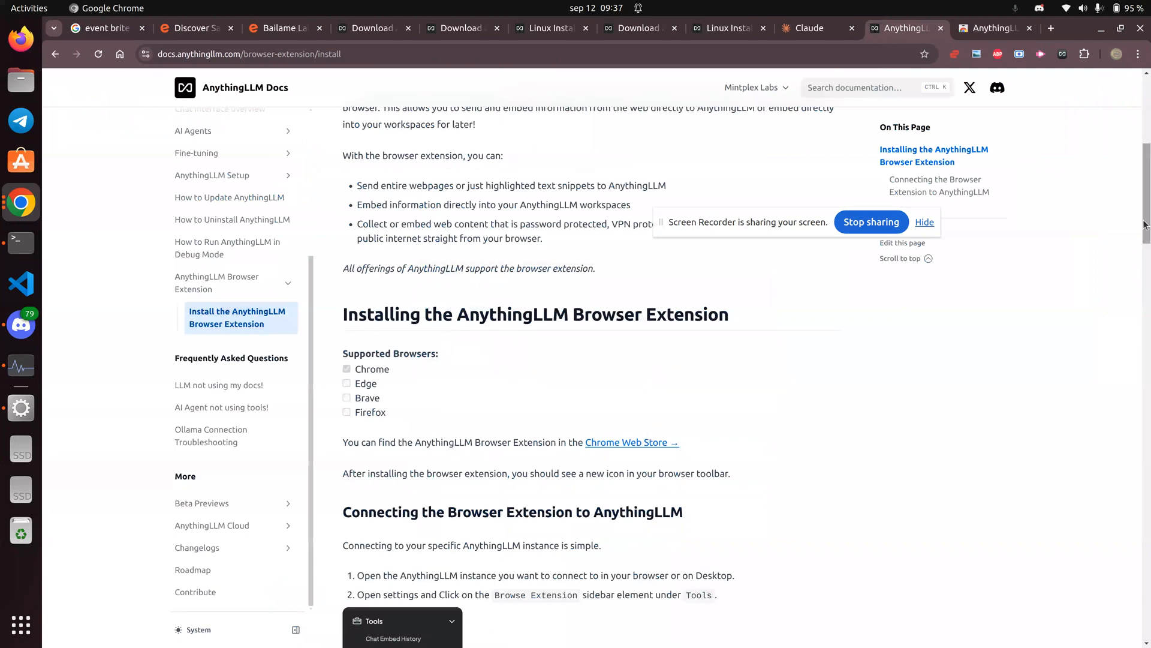
scroll("down", 3)
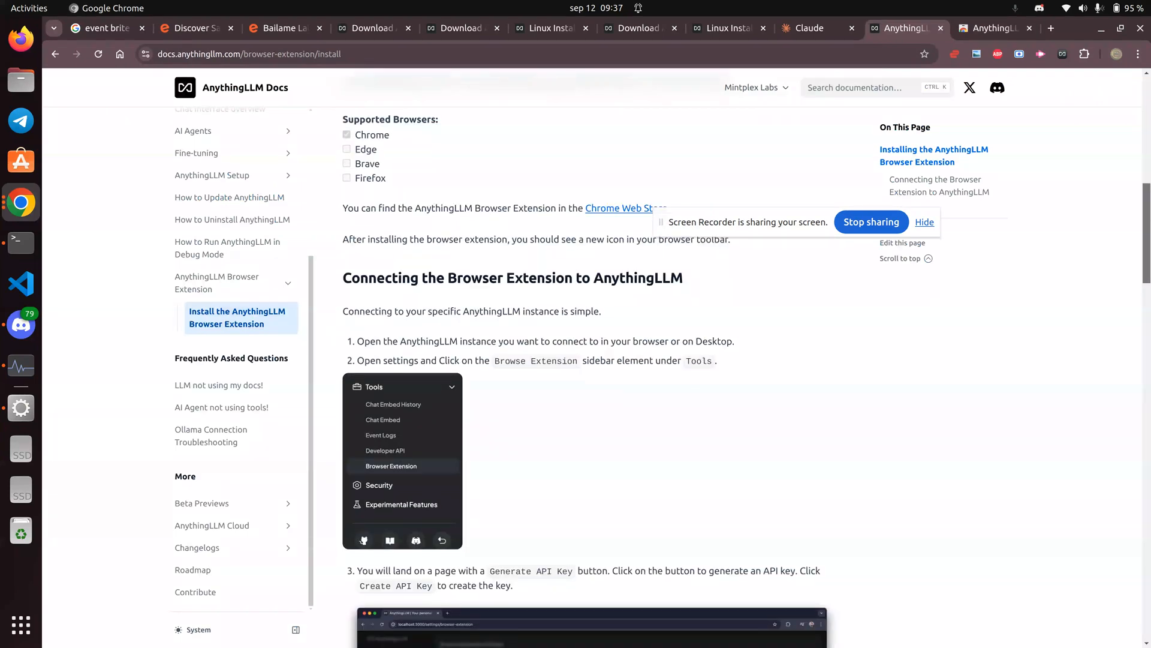
mouse_move(658, 453)
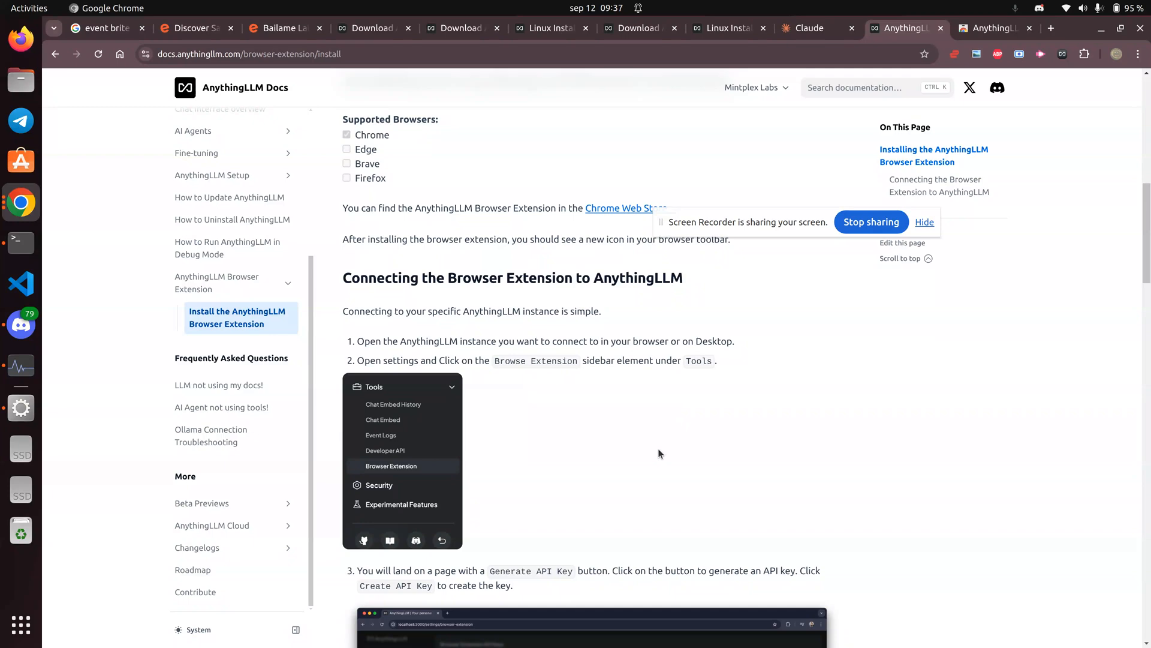
mouse_move(1149, 328)
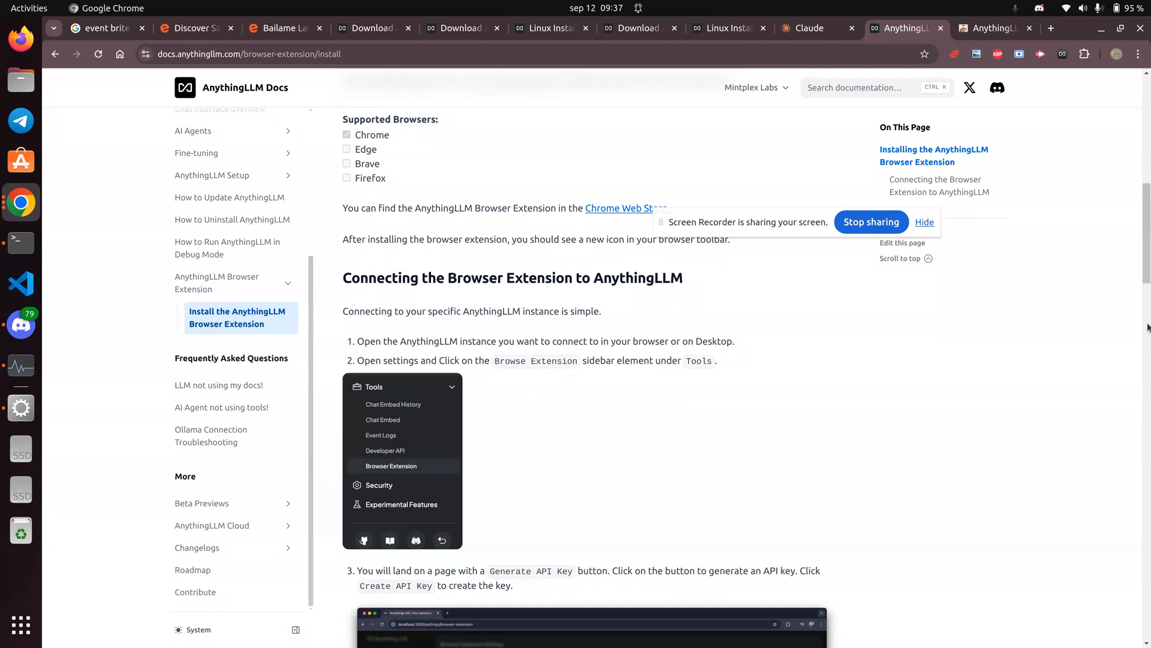
scroll("down", 3)
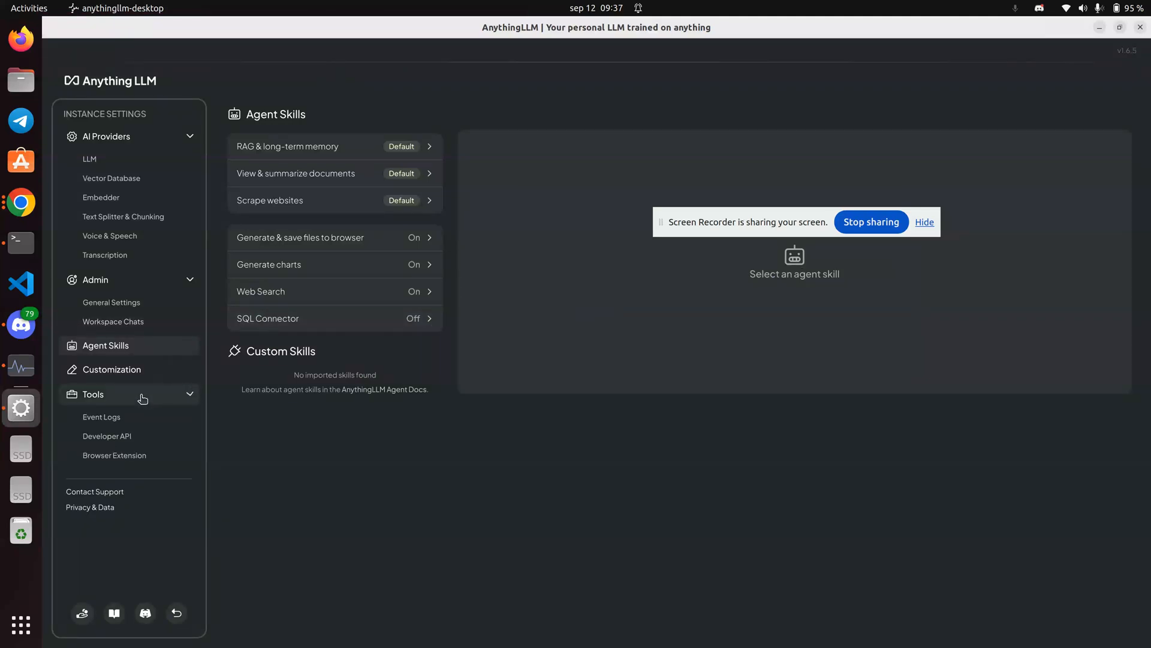
- Expand the Tools section in AnythingLLM instance settings, listing Browser Extension
left_click(114, 456)
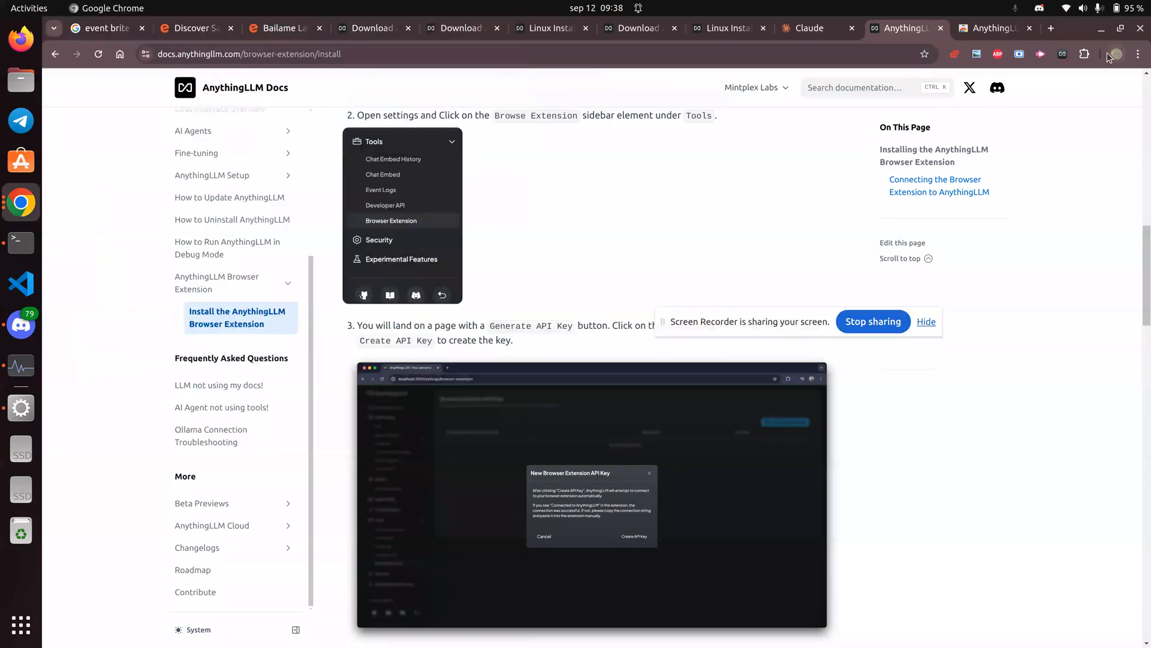
mouse_move(1062, 54)
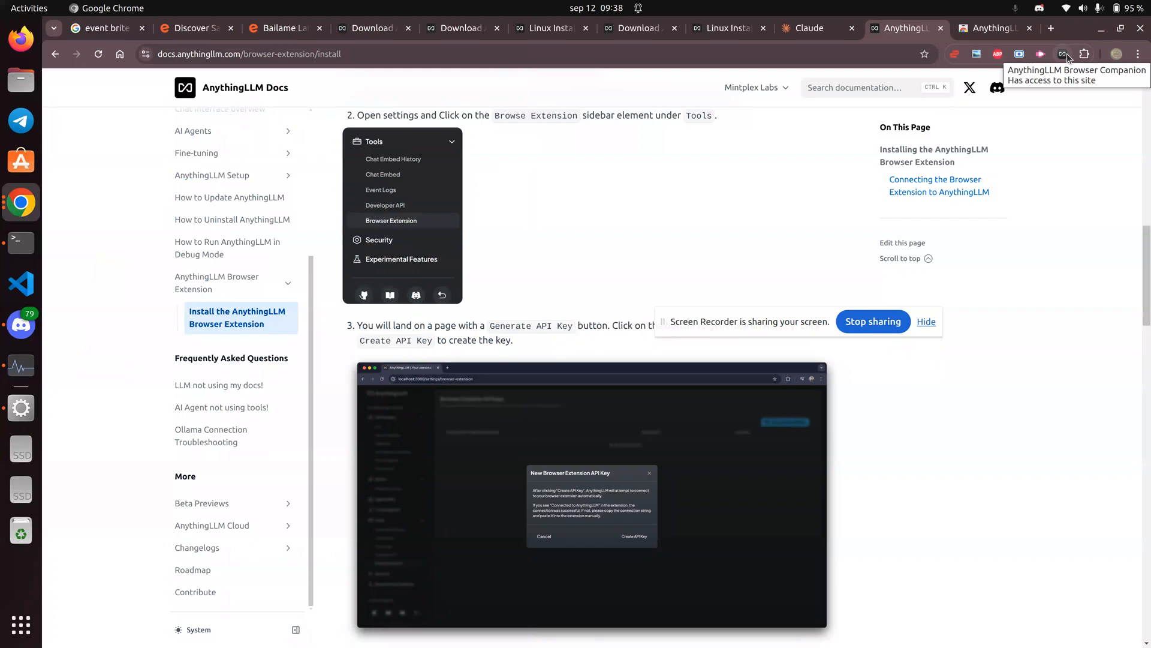
- Check the extension icon, read the manual-connect API key steps, then return to AnythingLLM
left_click(1061, 54)
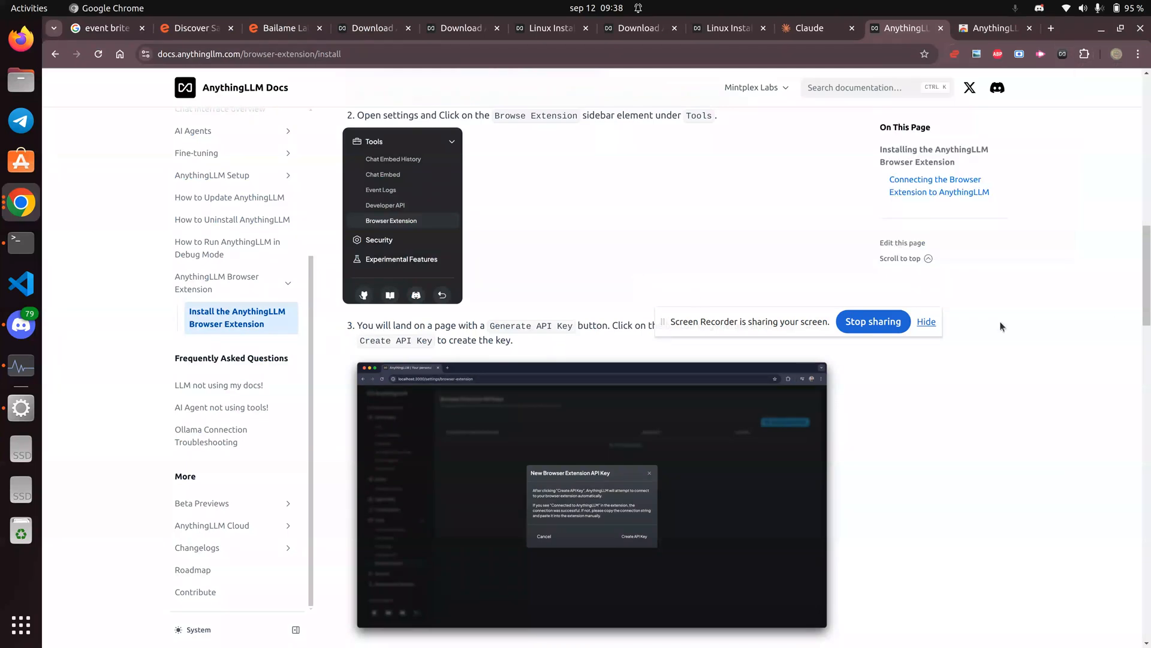
scroll("down", 3)
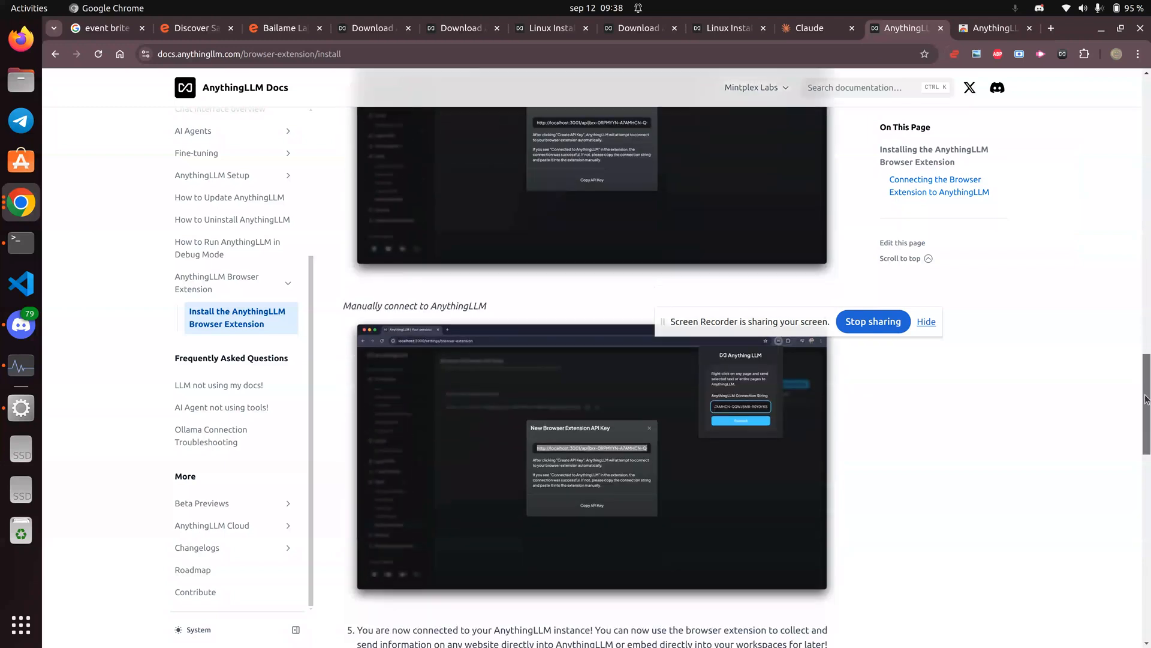
scroll("down", 3)
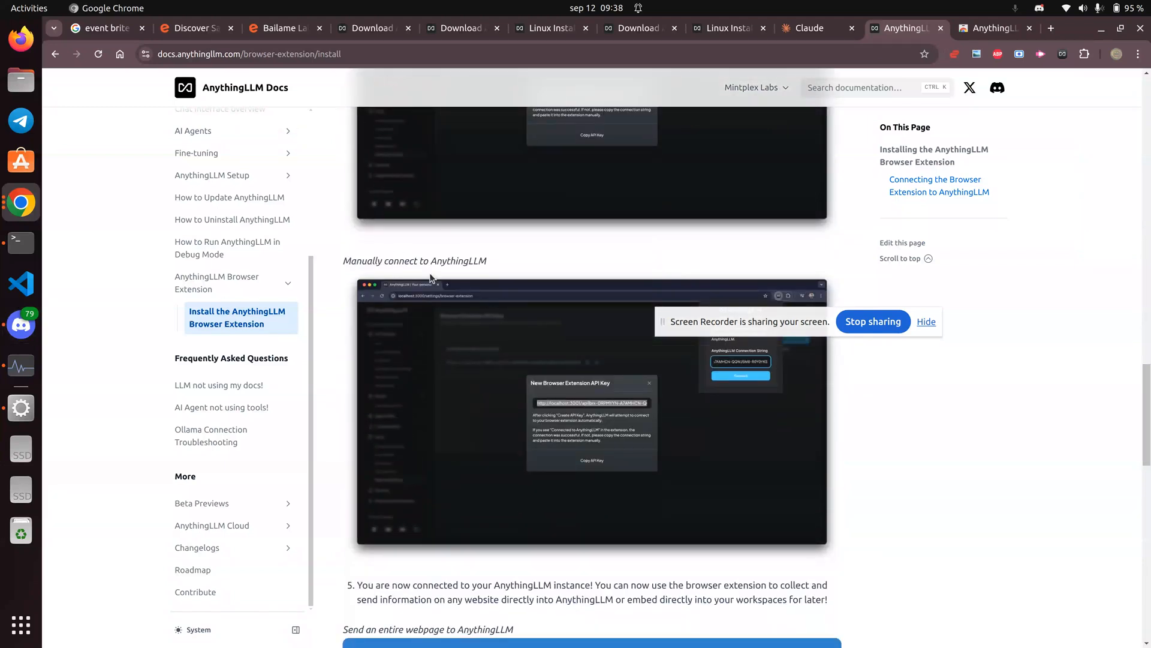
mouse_move(21, 202)
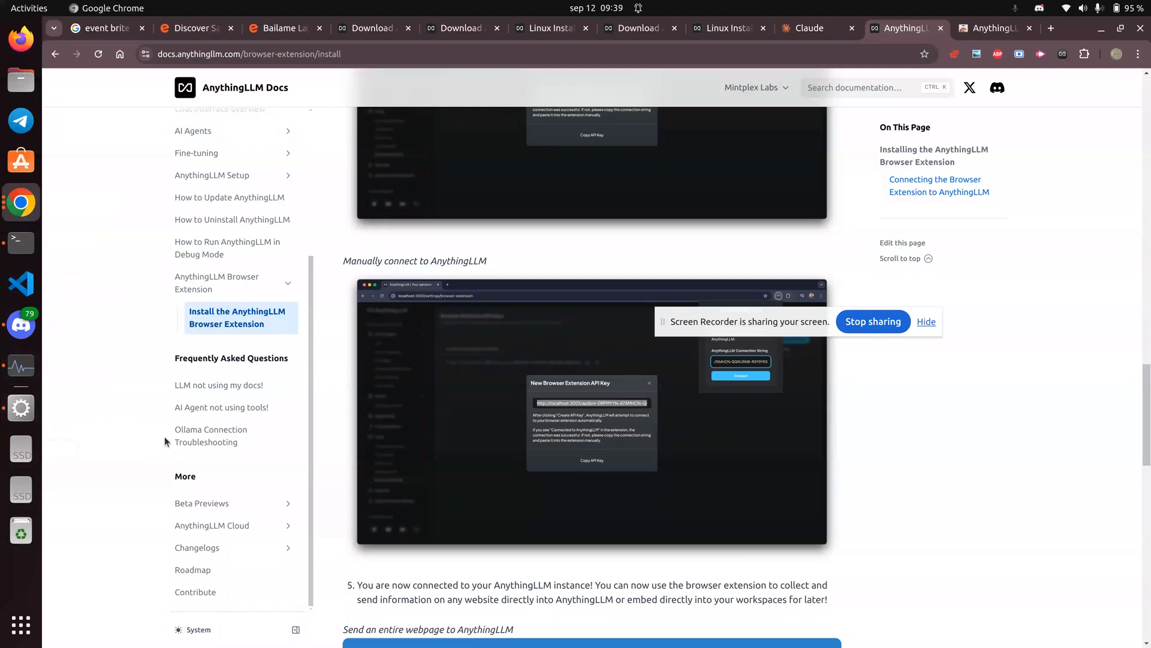
key("alt+Tab")
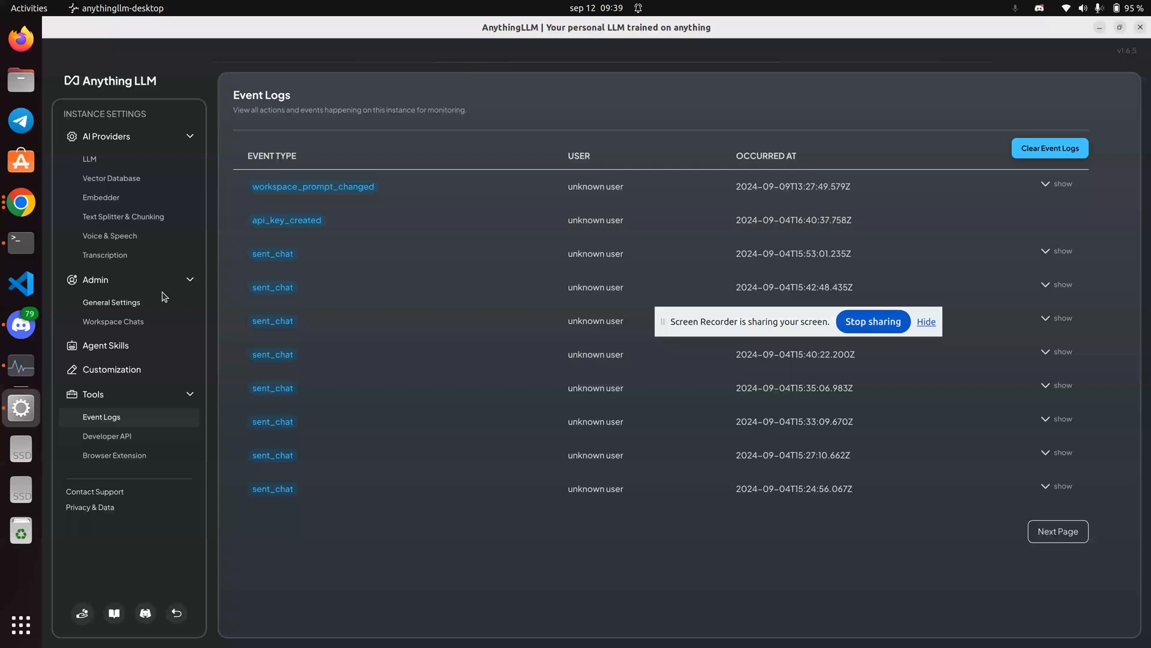
mouse_move(175, 613)
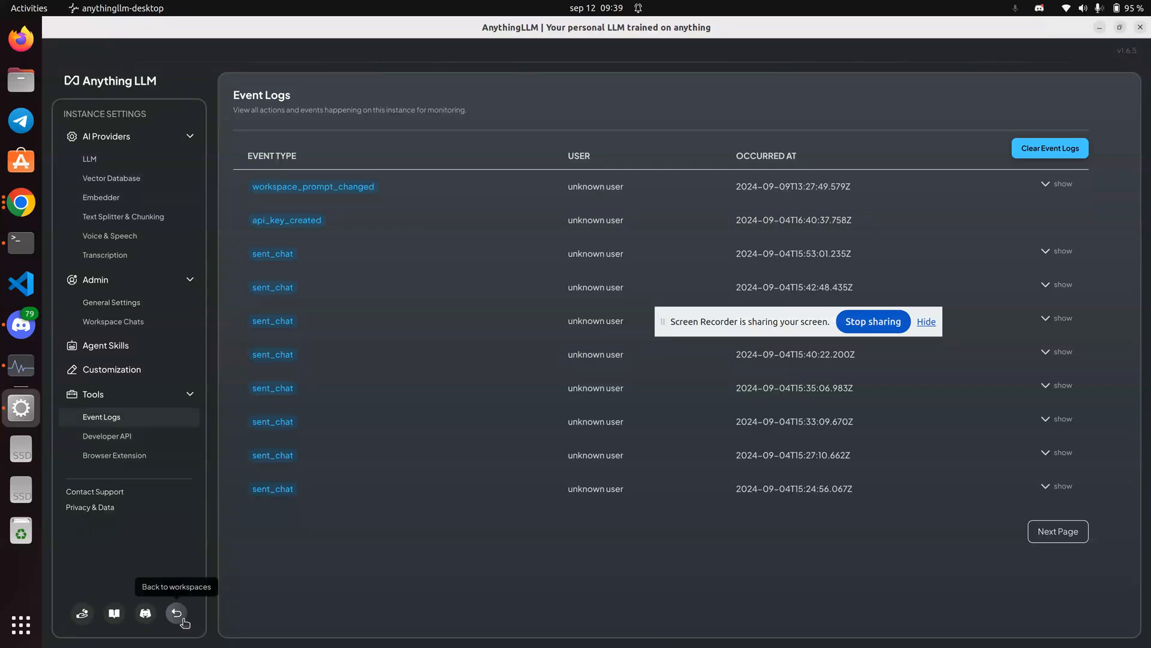
- Create and save a new workspace named 'ALLM how tos' from the workspaces sidebar
left_click(176, 613)
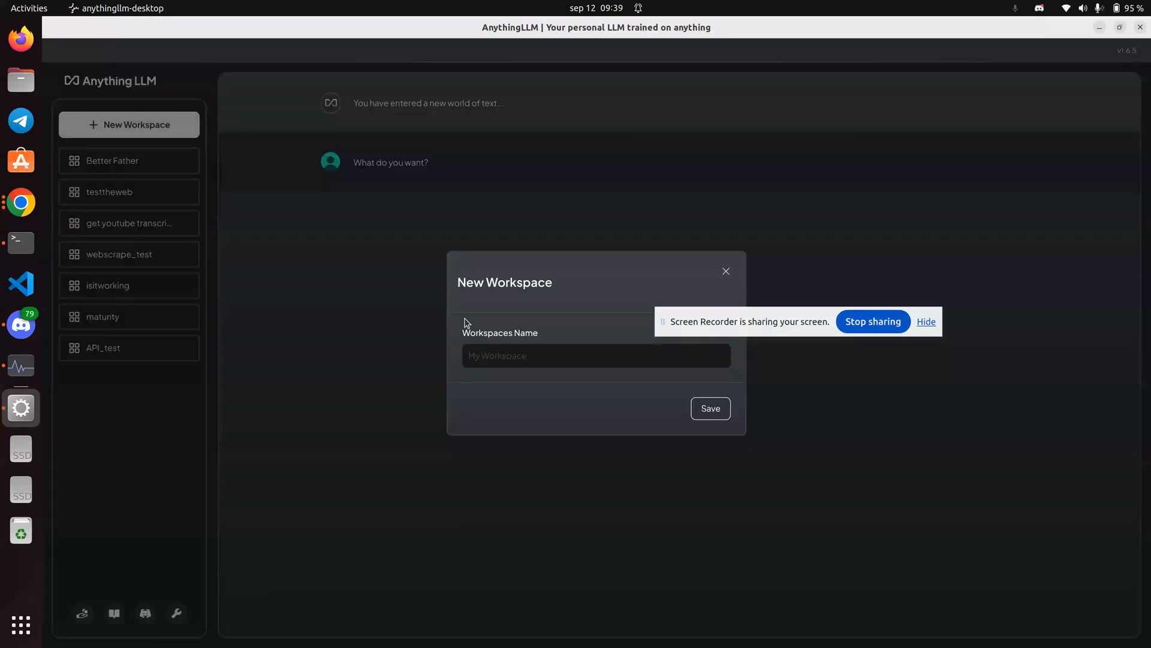
type("ALLM how to")
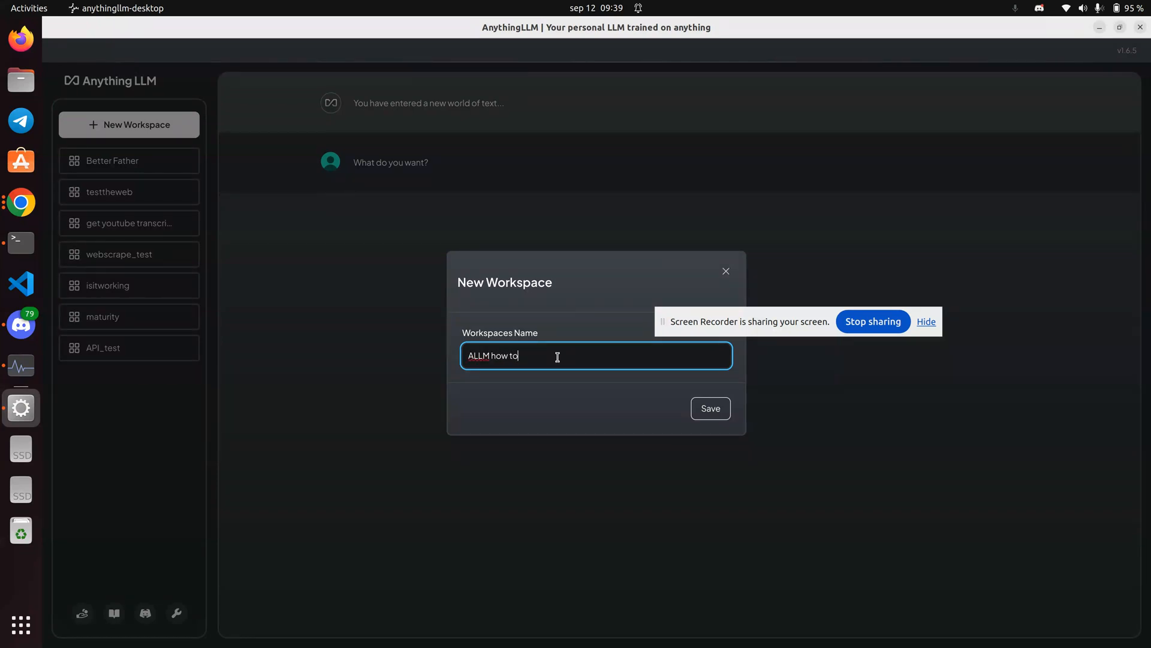
left_click(709, 408)
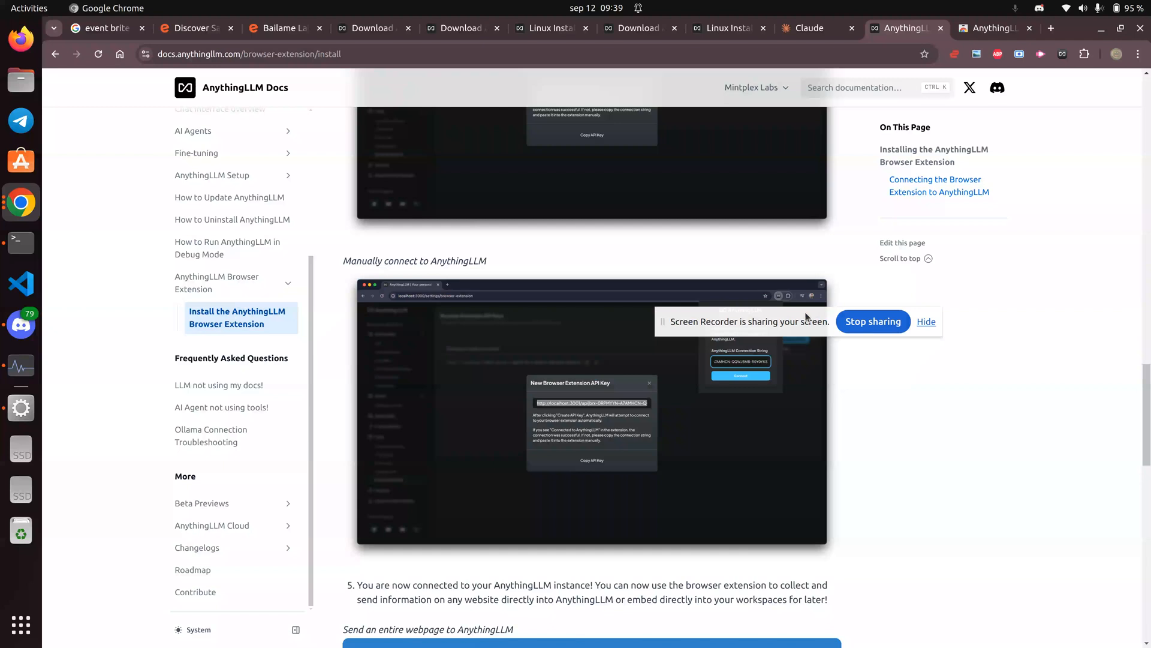
- Select the 'now connected to AnythingLLM' paragraph and embed it into a workspace via the Browser Companion menu
scroll("down", 3)
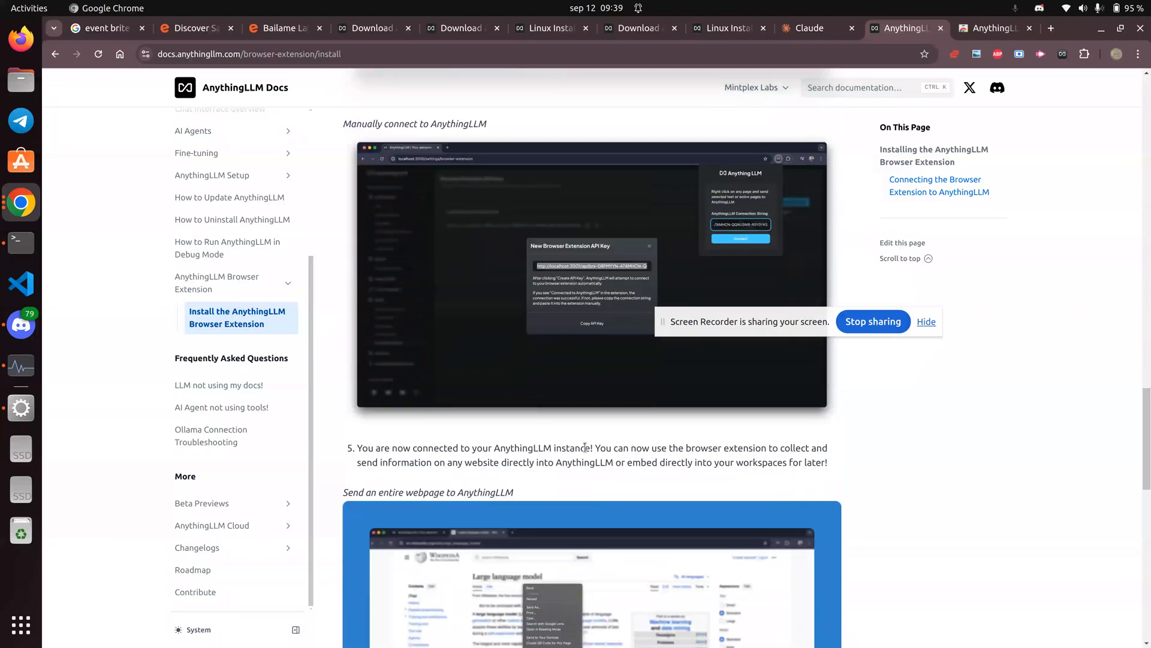
left_click_drag(471, 461, 827, 461)
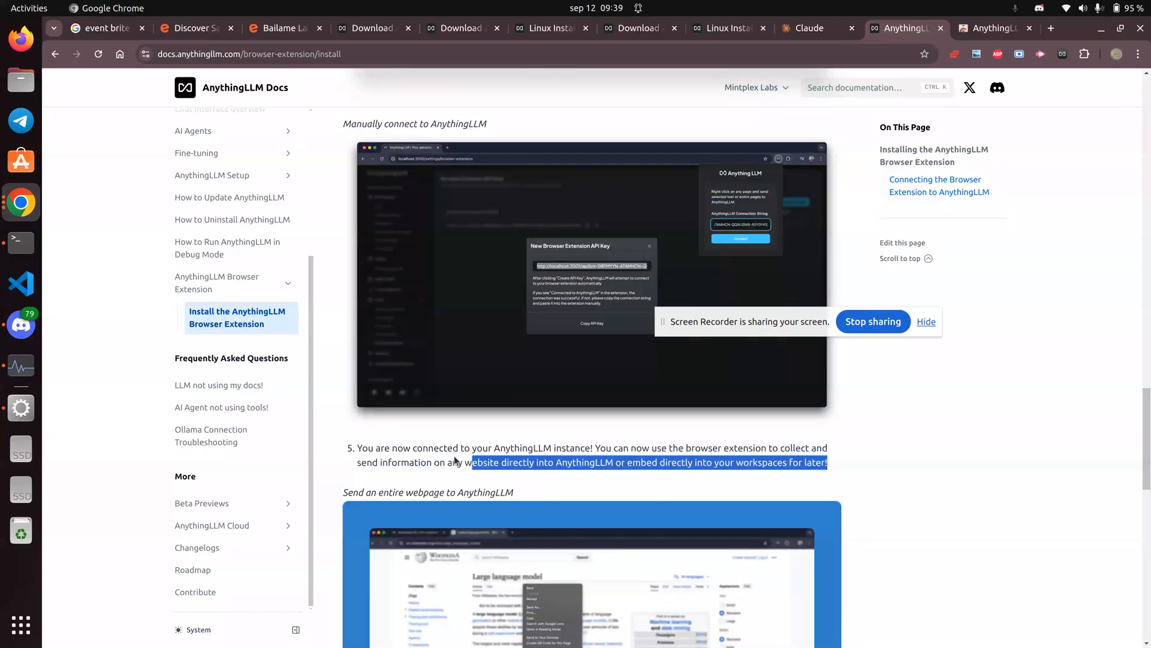
right_click(430, 455)
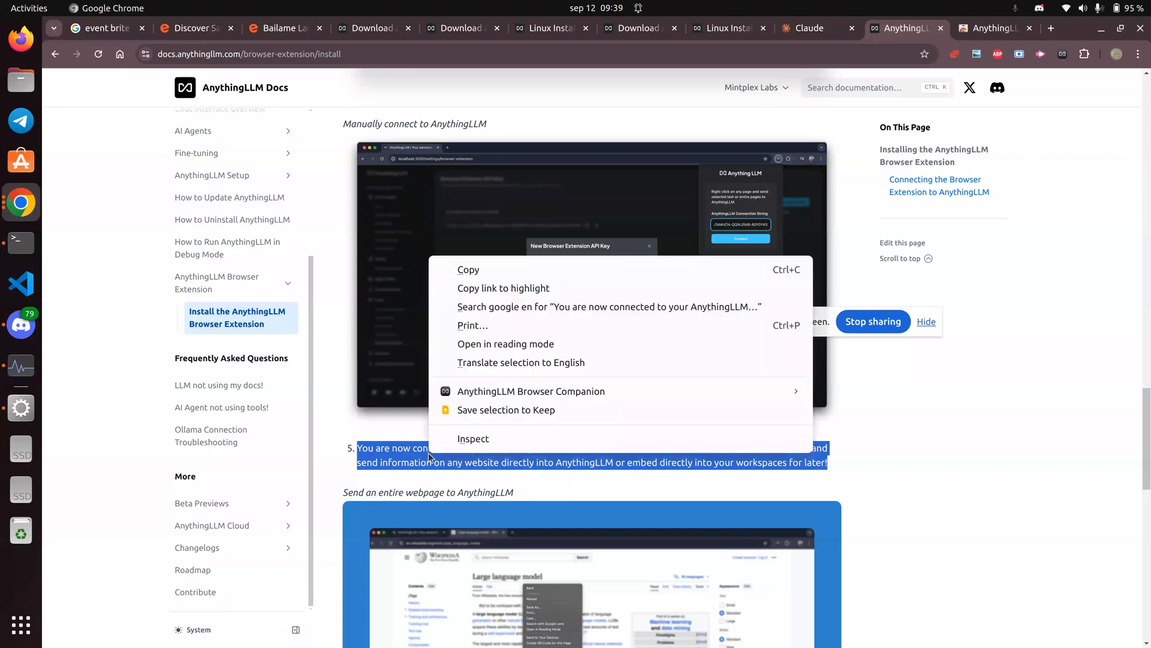
mouse_move(532, 391)
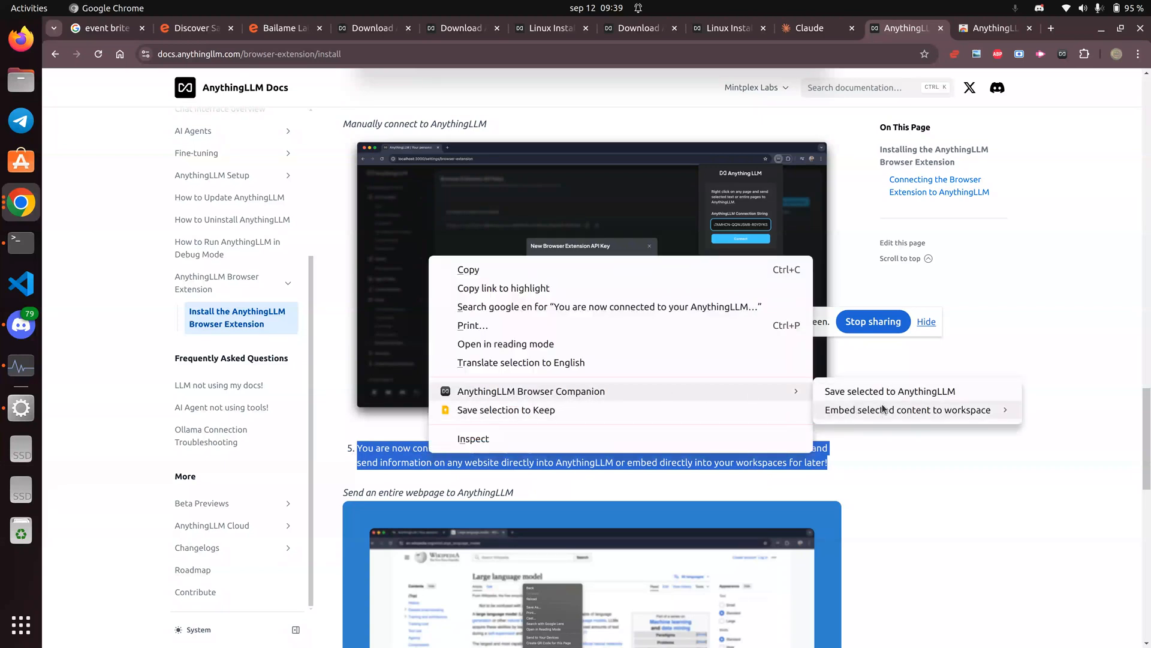
mouse_move(925, 417)
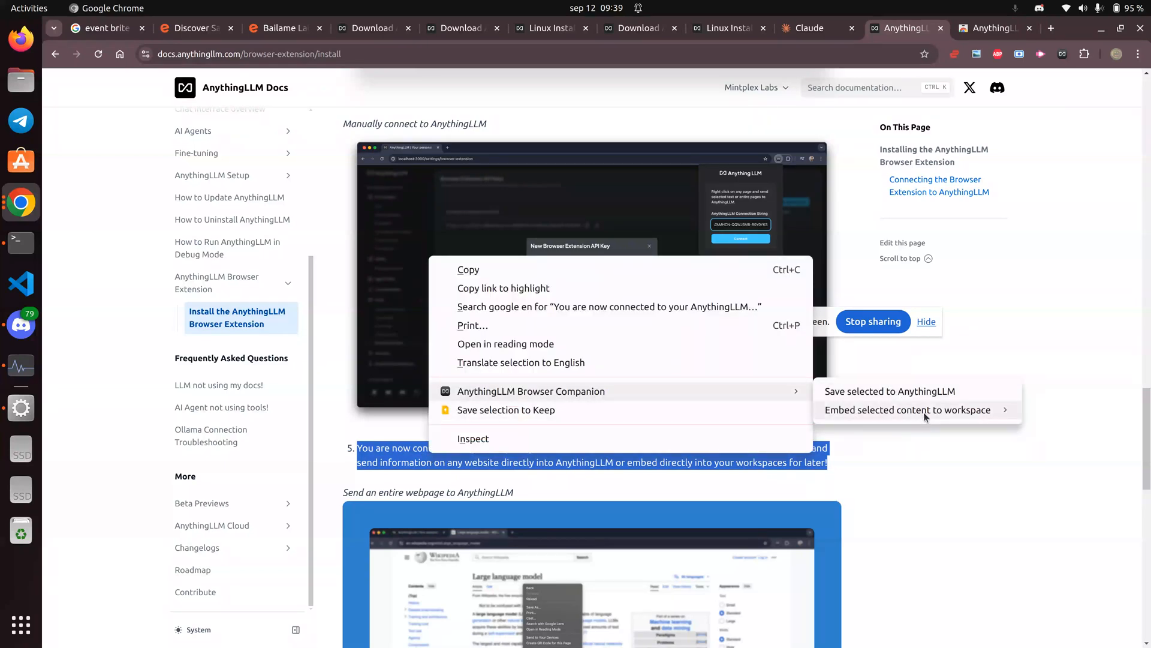
mouse_move(908, 410)
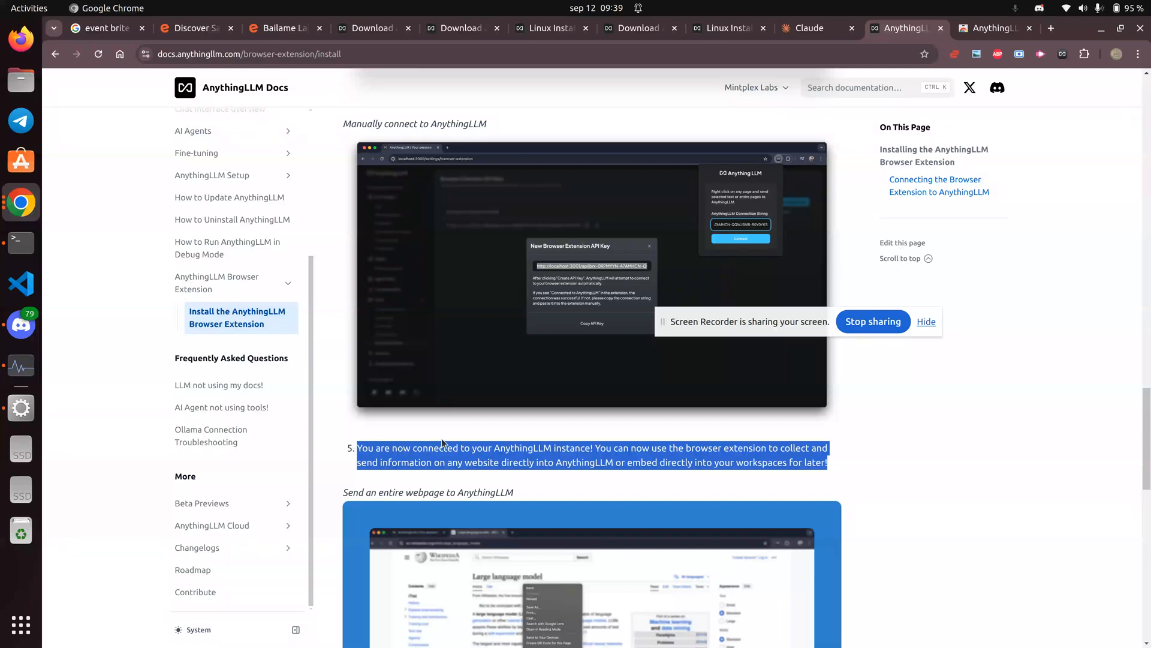
right_click(440, 456)
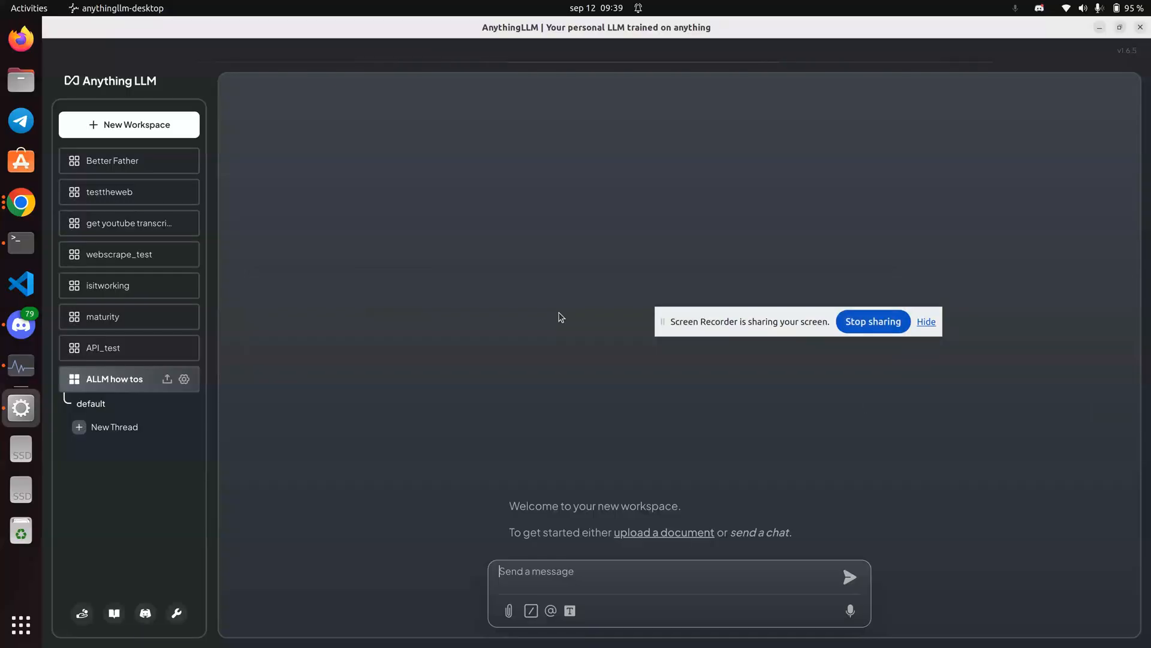
- Check the isitworking workspace's Documents for the anythingllm-browser-extension webpage, then close the dialog
left_click(108, 285)
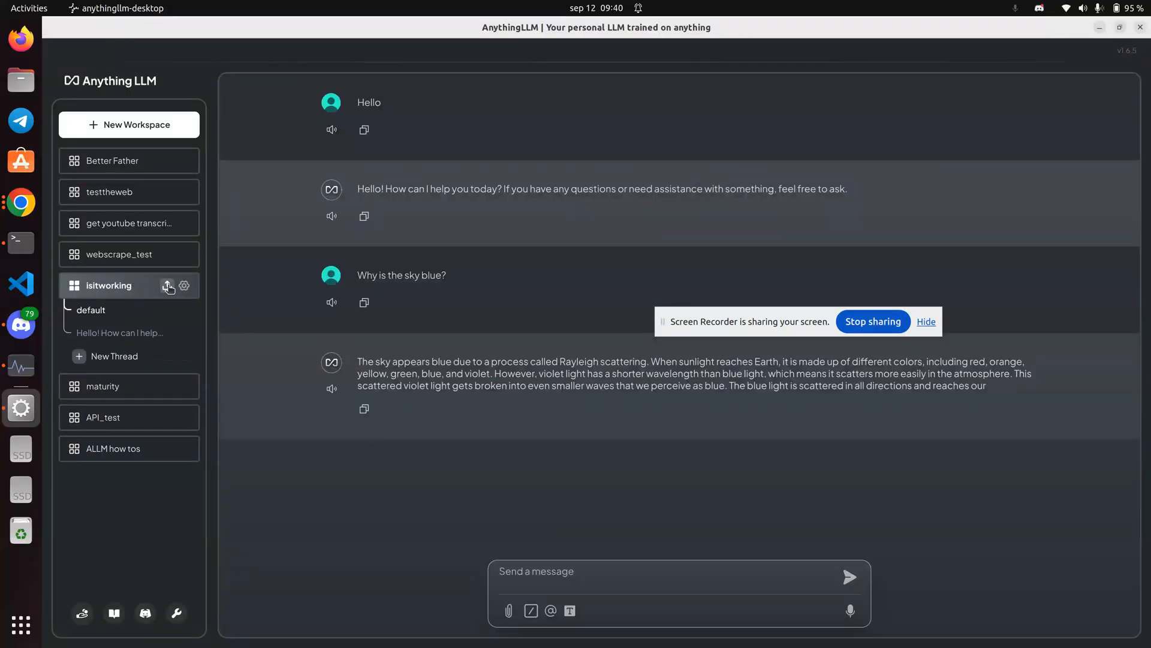
left_click(167, 285)
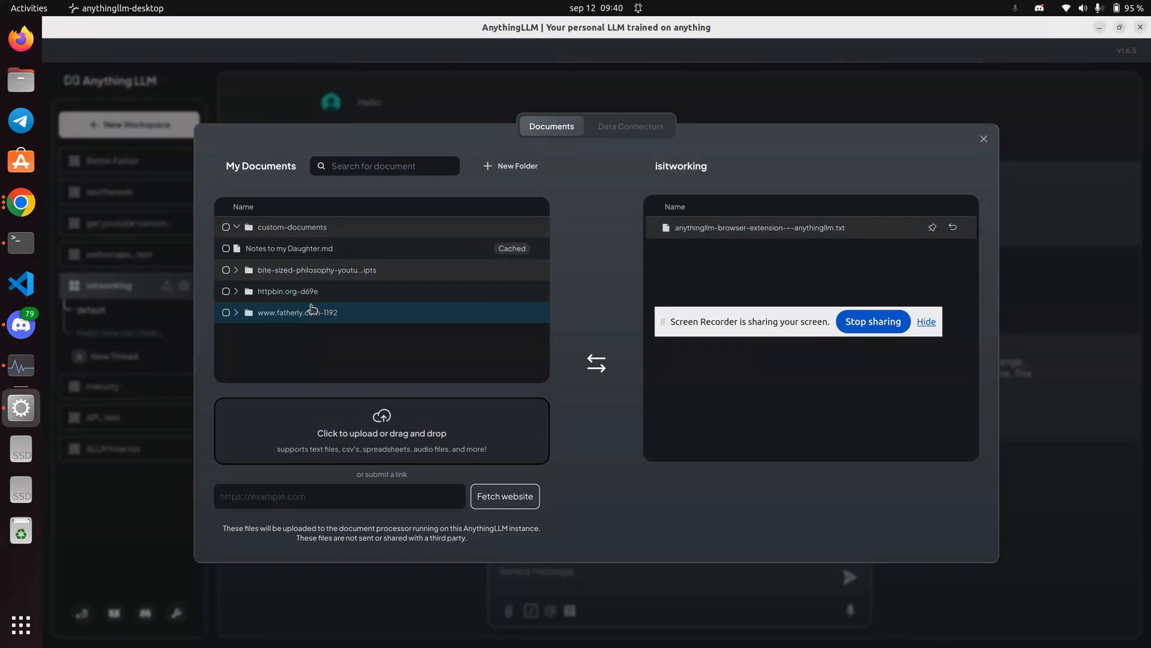
mouse_move(775, 228)
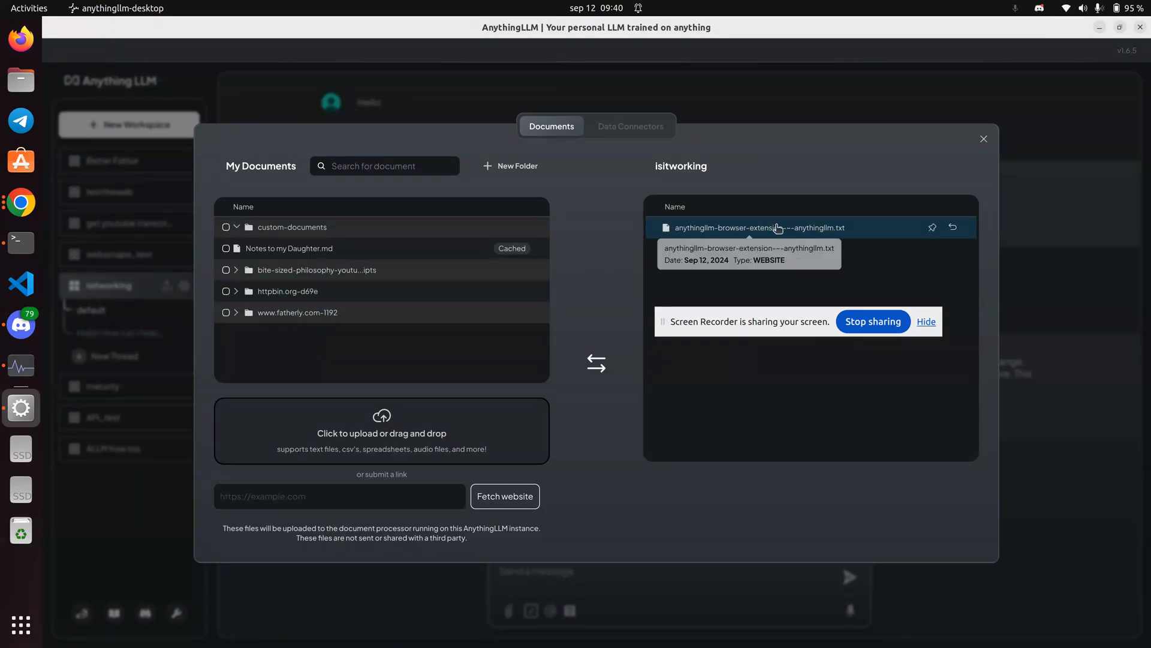
mouse_move(744, 230)
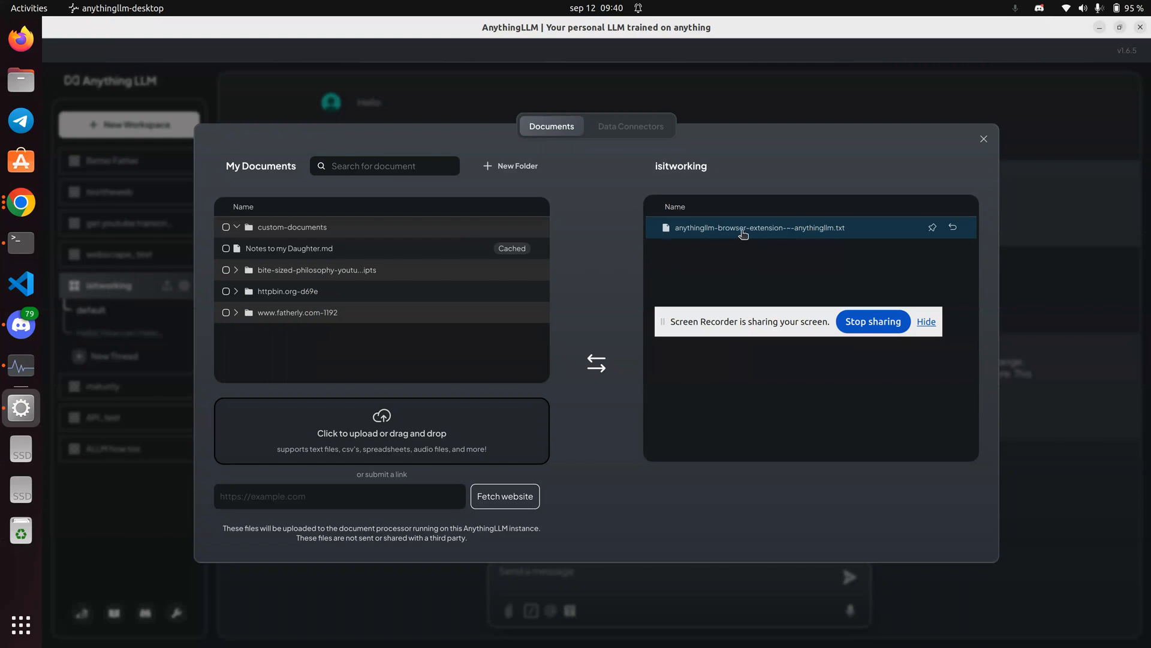
mouse_move(761, 226)
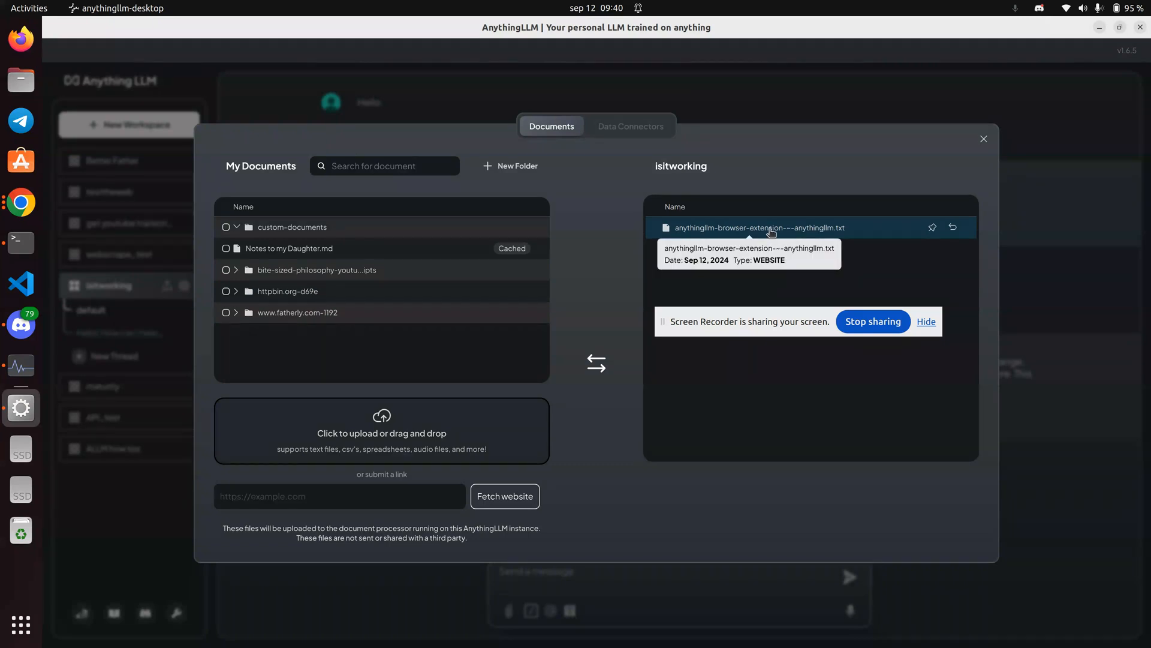
double_click(766, 227)
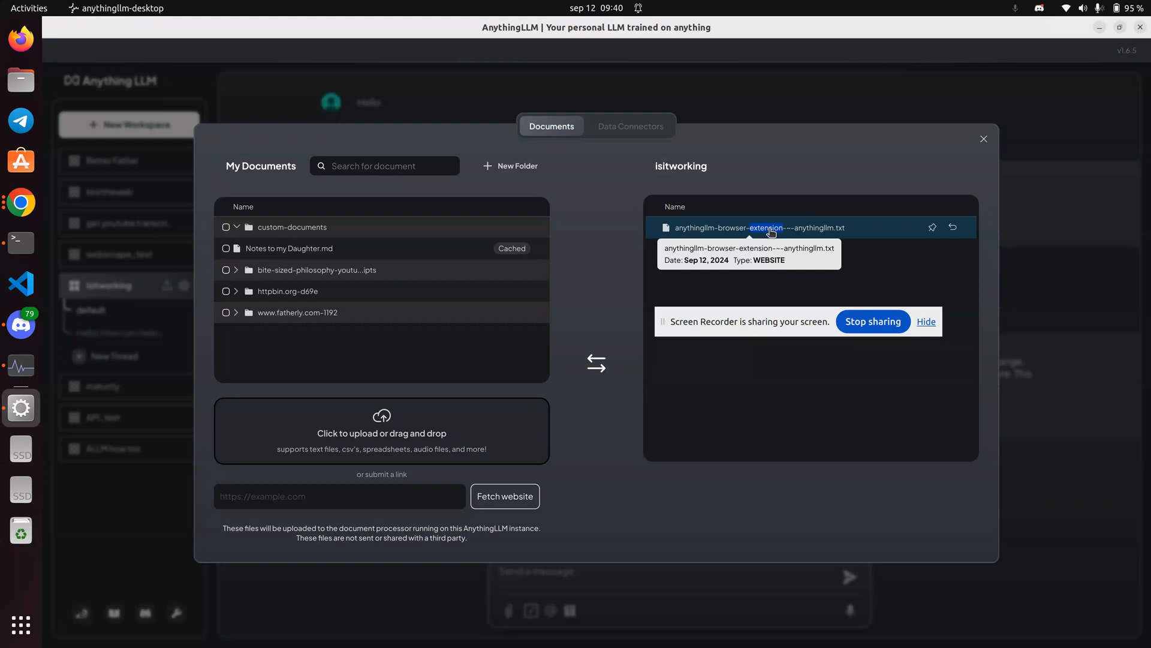
mouse_move(862, 233)
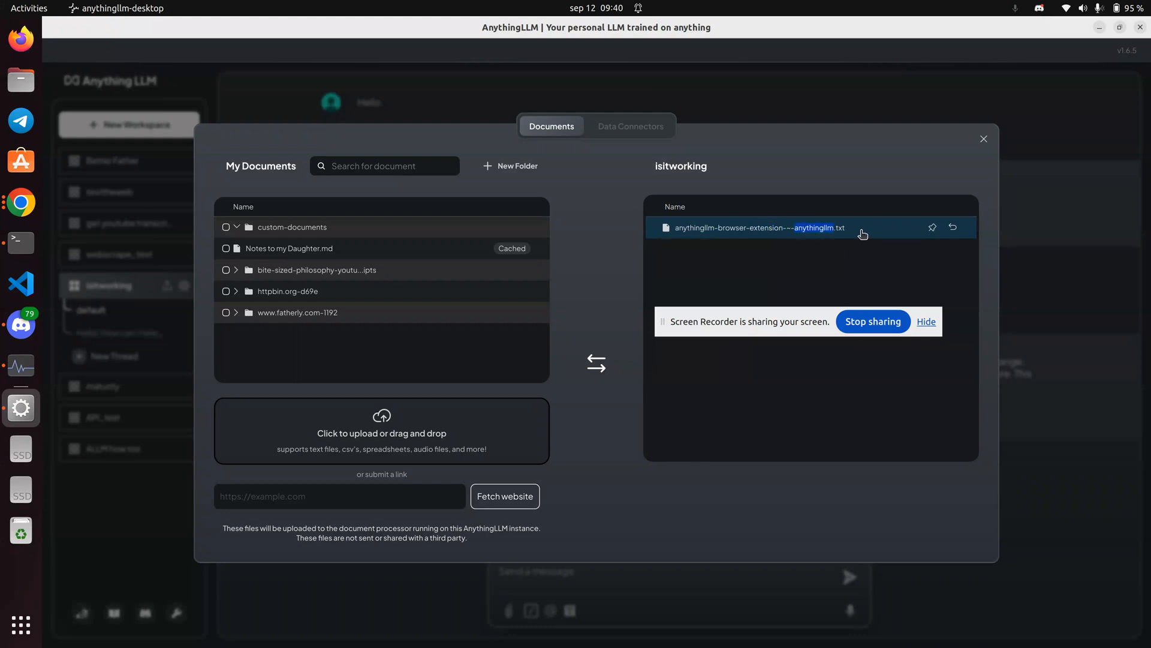
mouse_move(740, 236)
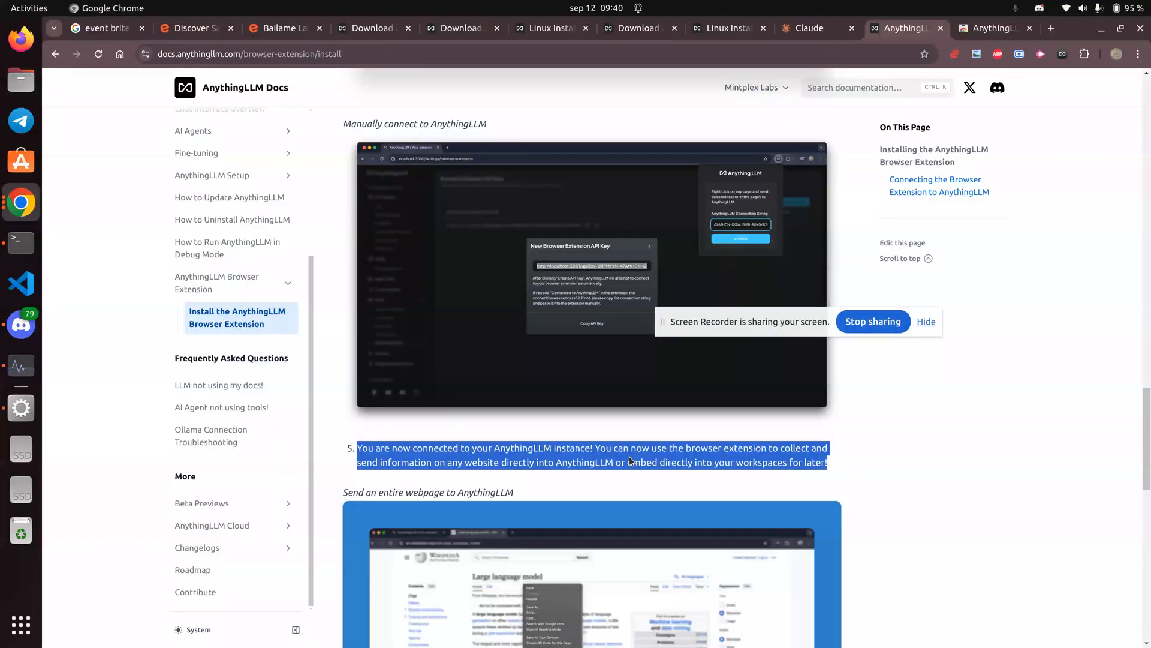
key("alt+Tab")
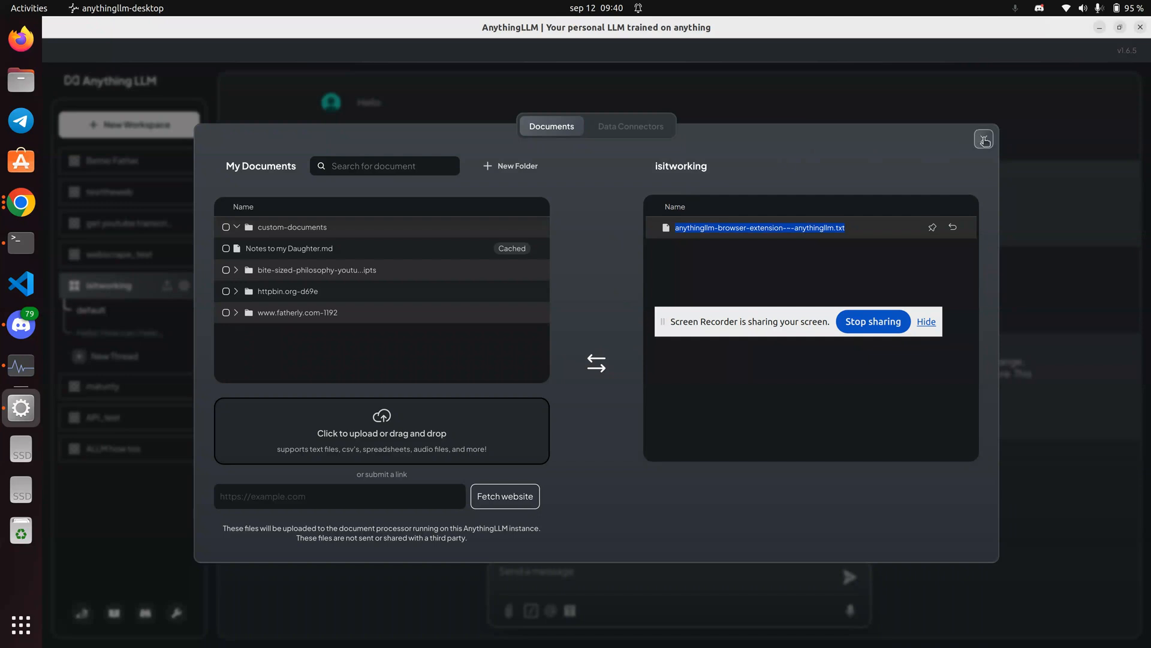
left_click(983, 139)
type("Wa")
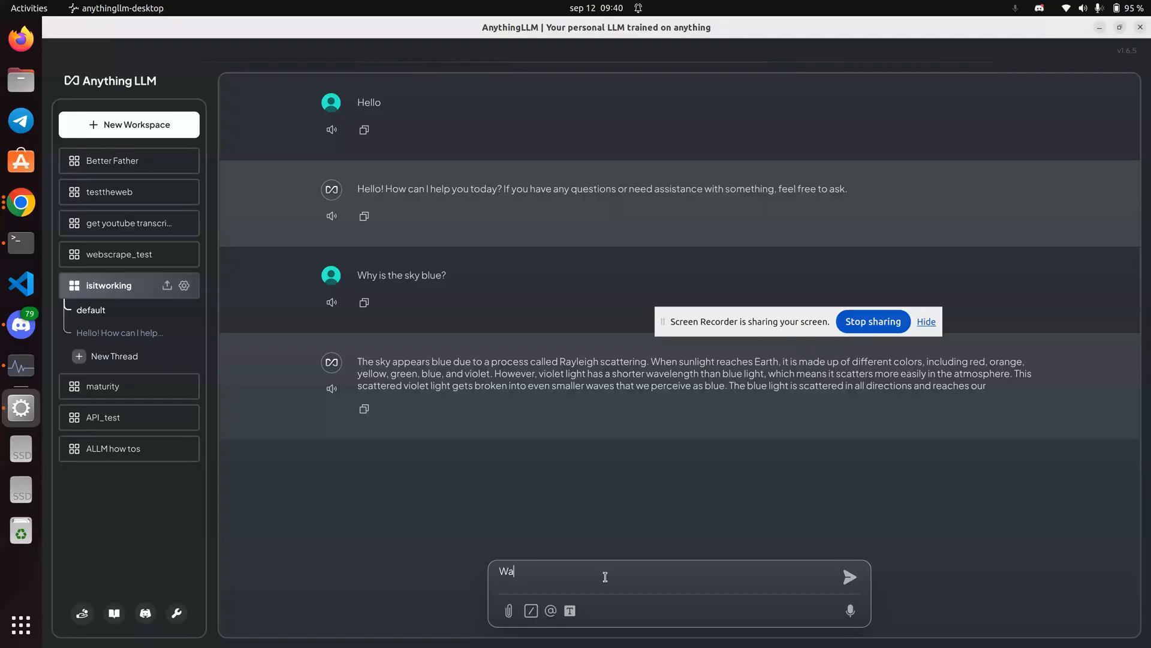
- Ask the isitworking chat 'What is the browser extension good for?'
key("BackSpace")
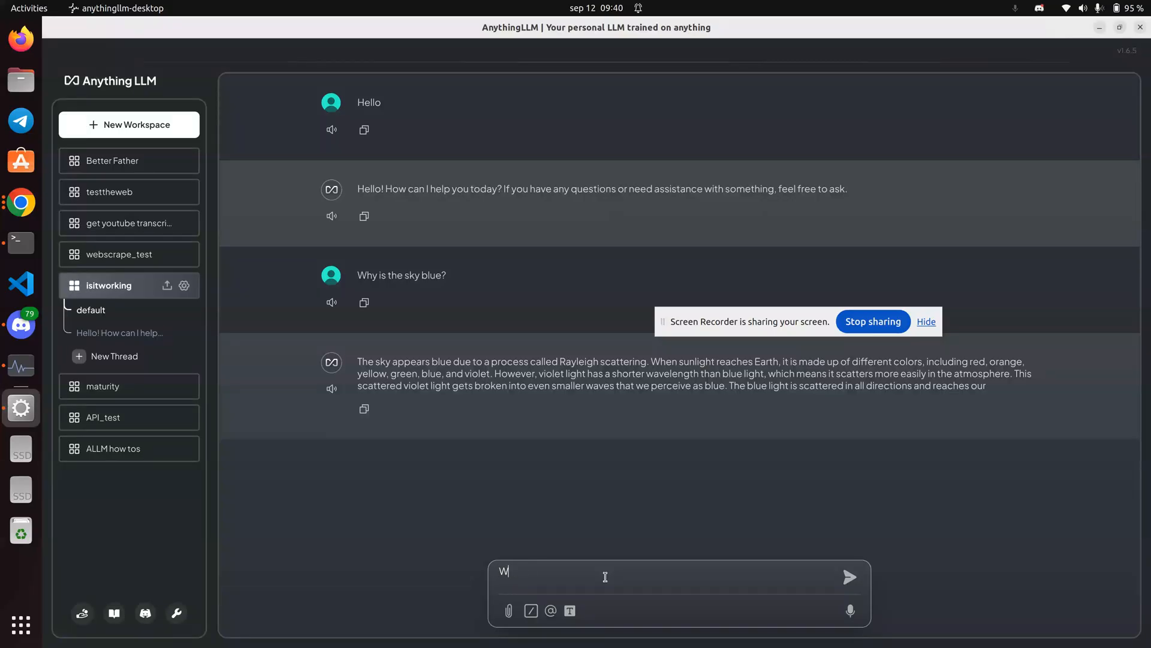
type("hat is the br")
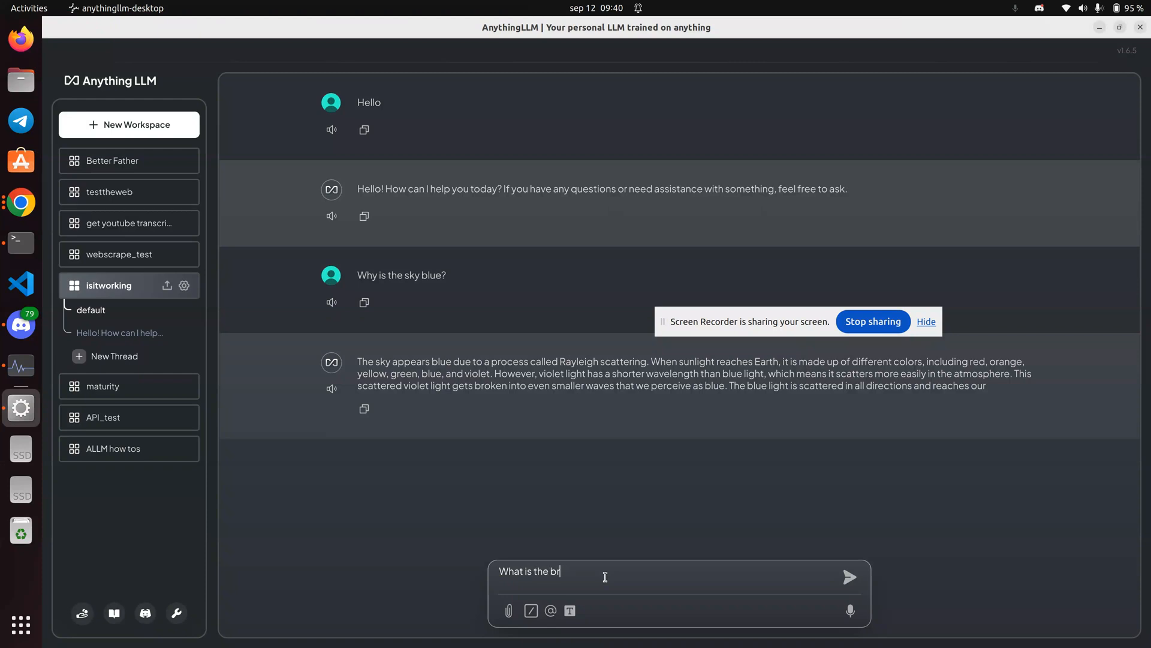
type("owser exter")
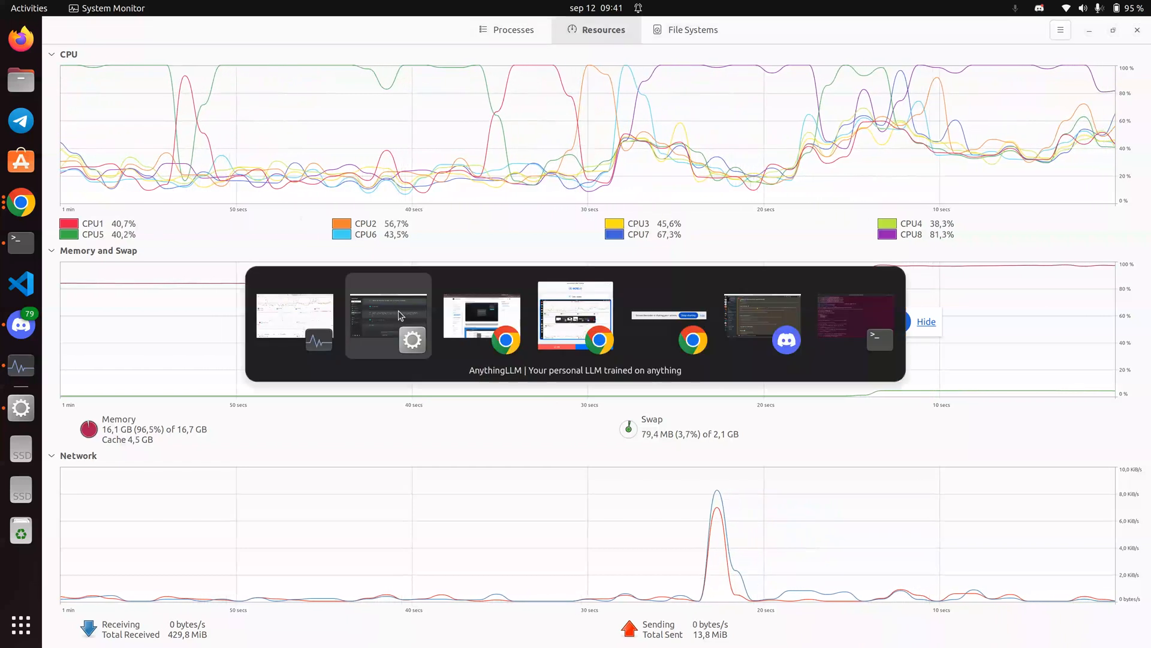
- Watch CPU and memory in System Monitor while the reply generates, then return to the chat
left_click(387, 315)
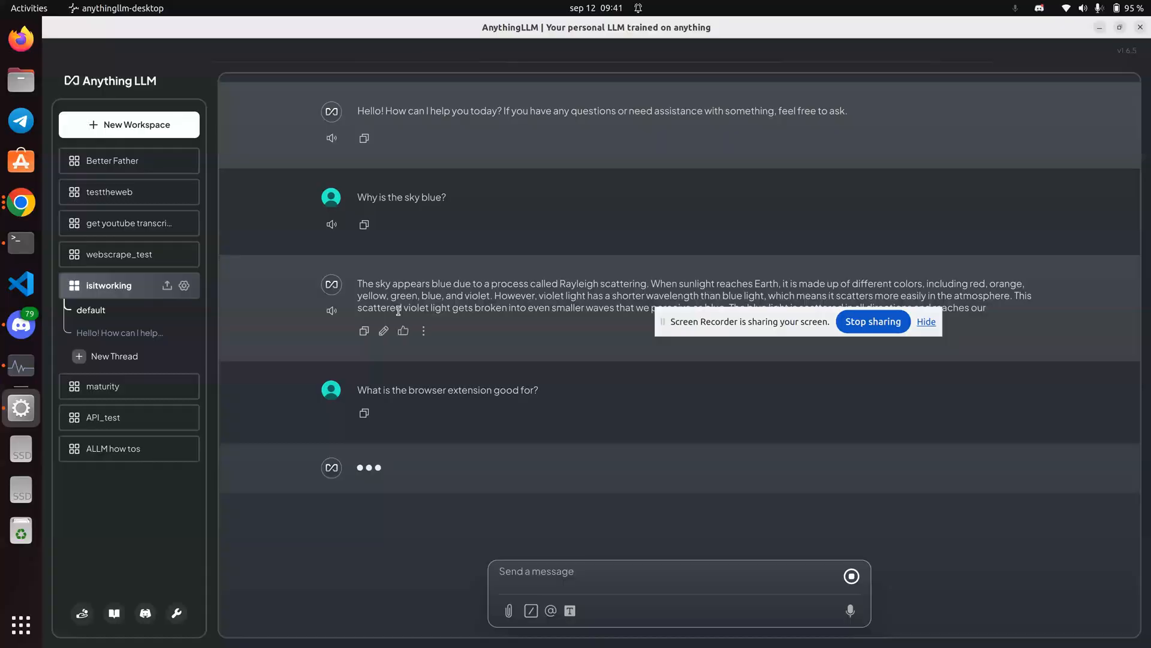
mouse_move(730, 324)
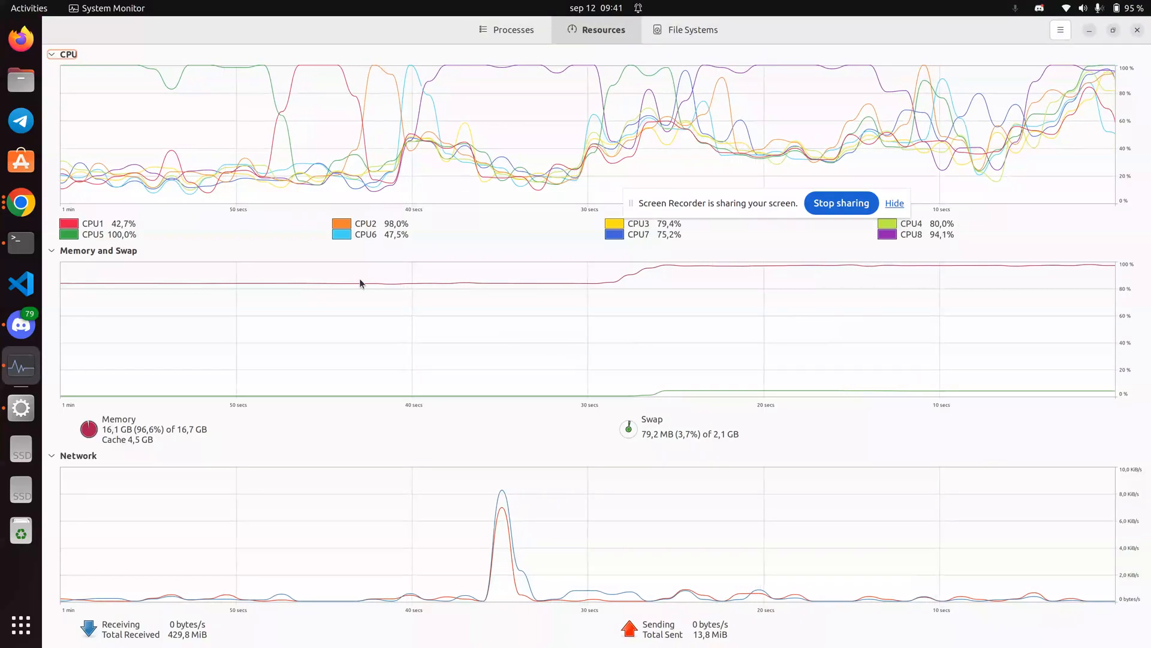
key("Alt+Tab")
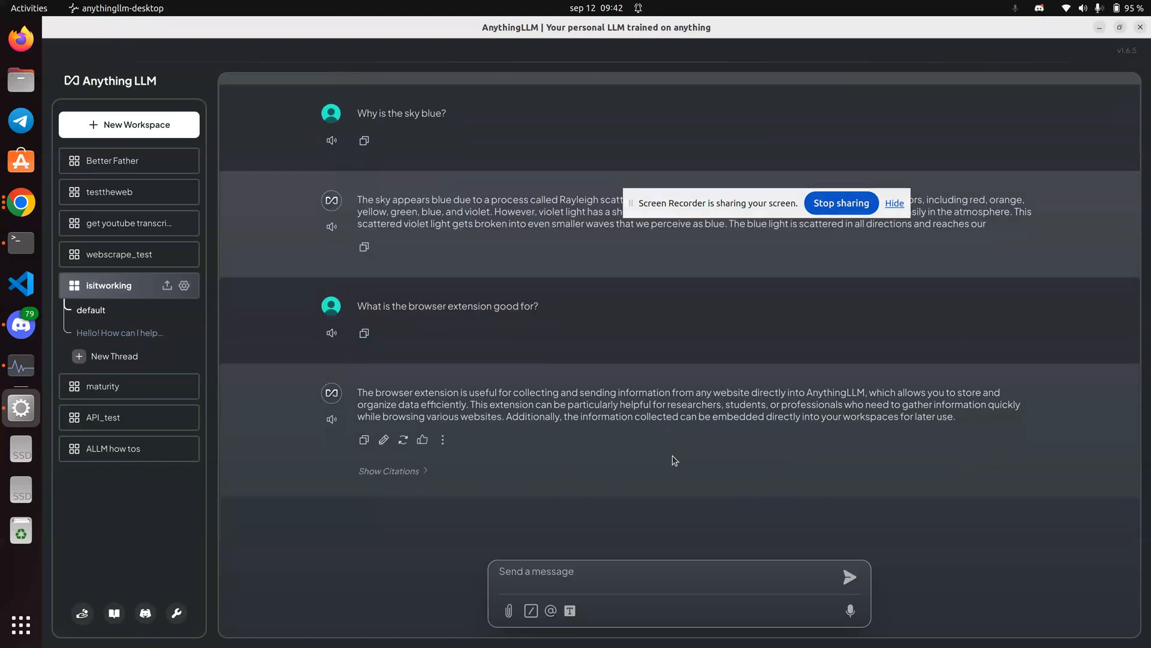
mouse_move(387, 476)
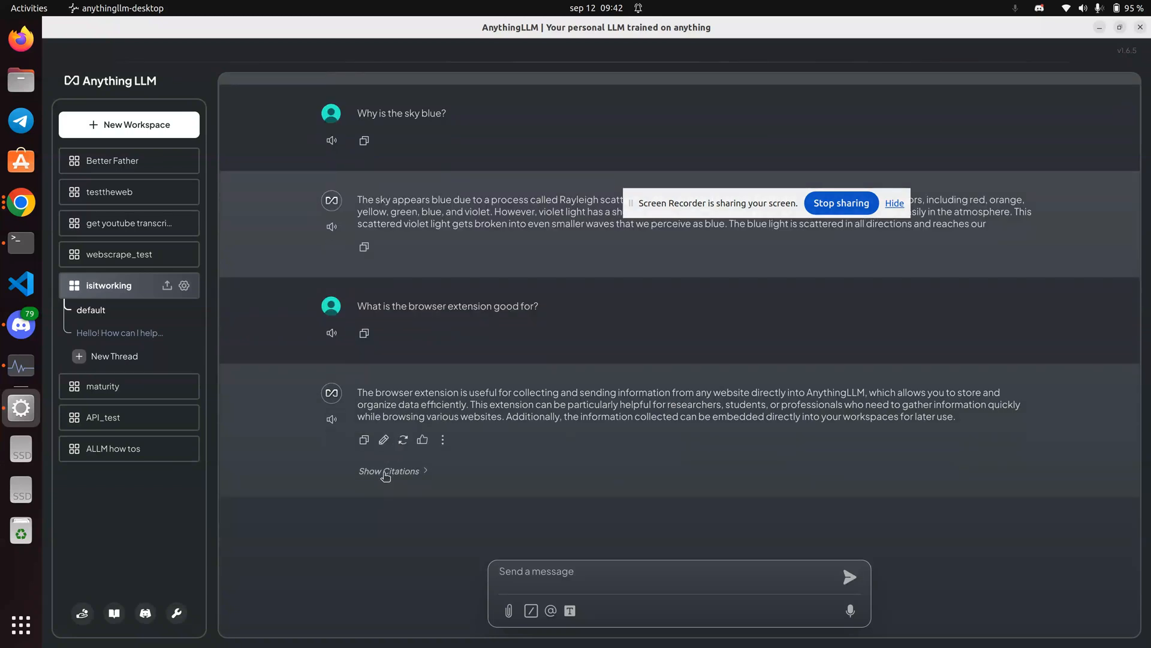
- Show the citations under the answer about the browser extension
left_click(387, 470)
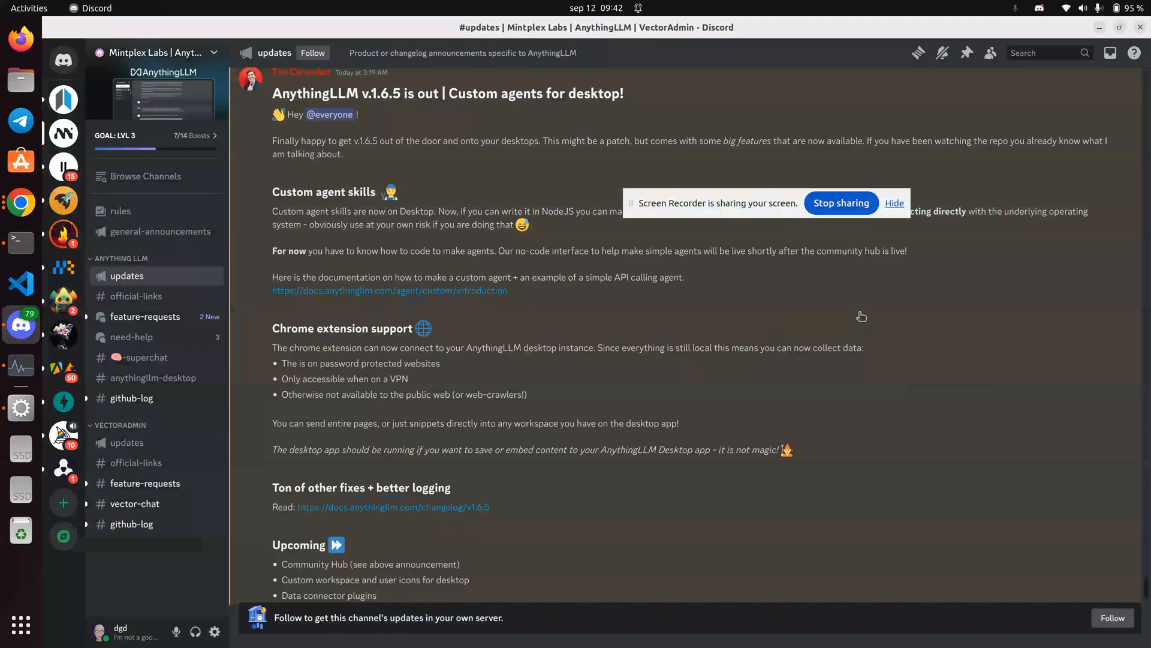
mouse_move(292, 68)
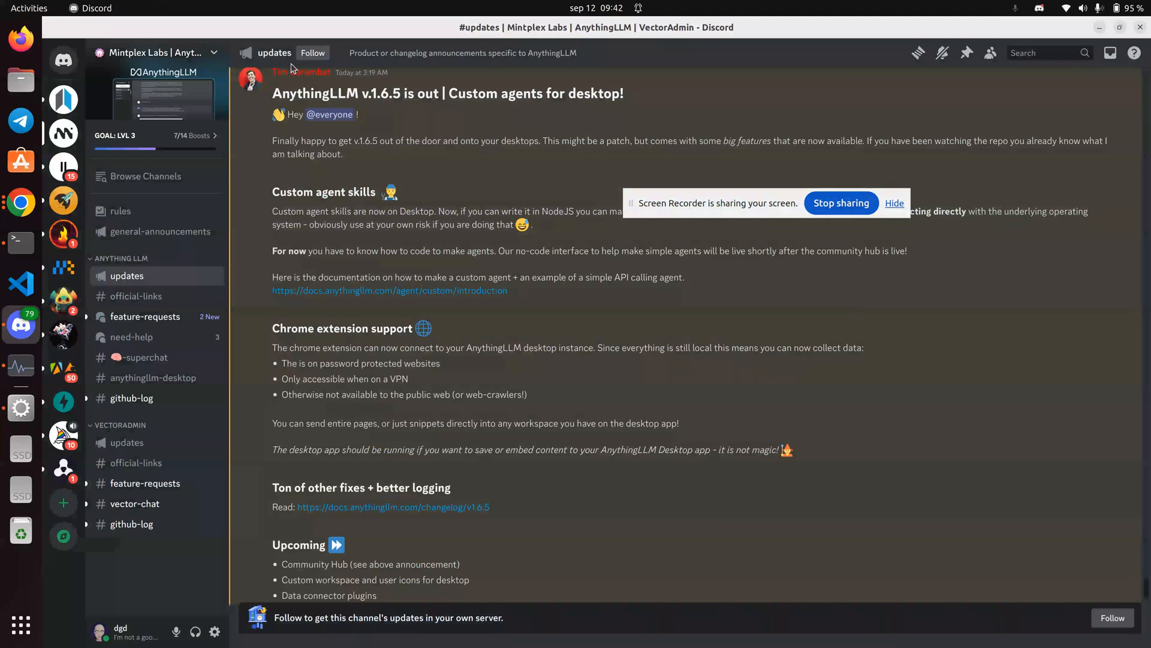